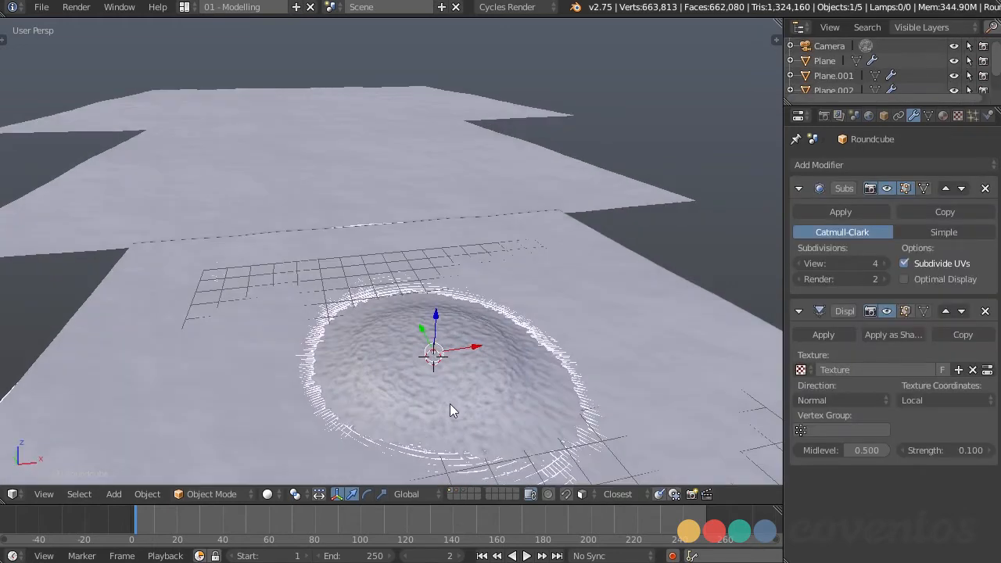
# Step: Switch the island's particle system type from Emitter to Hair
pyautogui.moveTo(451, 410); pyautogui.dragTo(517, 344)
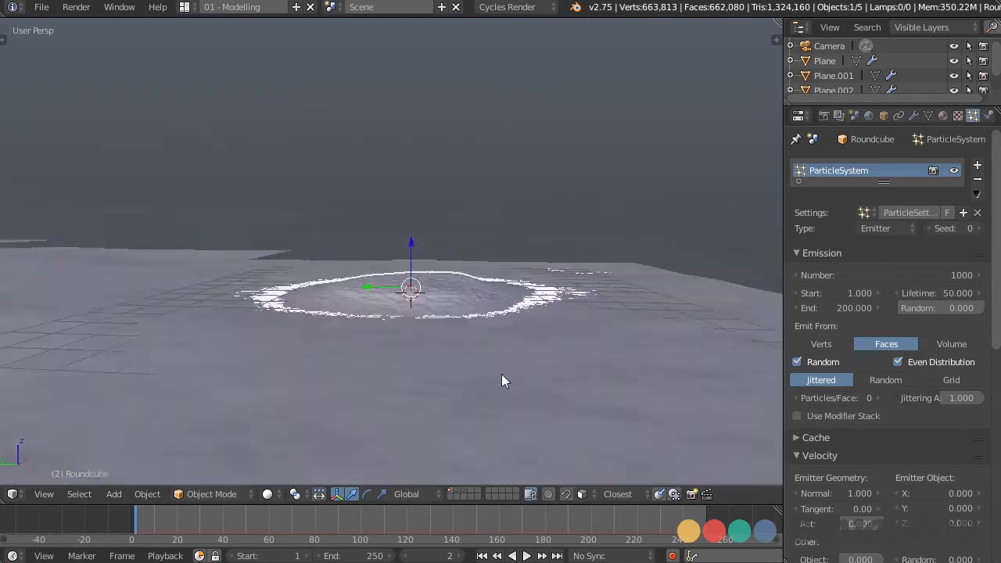
pyautogui.click(525, 555)
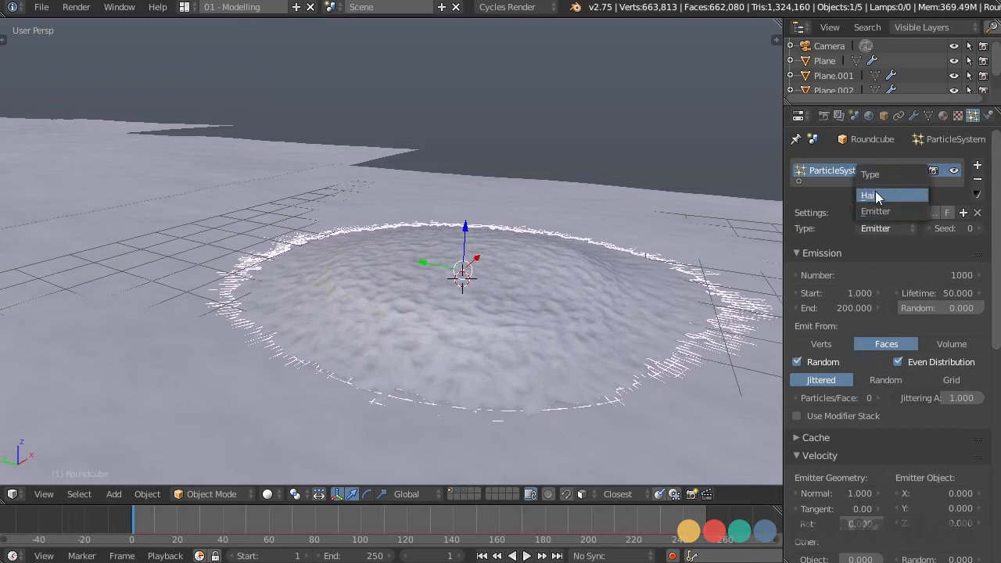
pyautogui.click(870, 195)
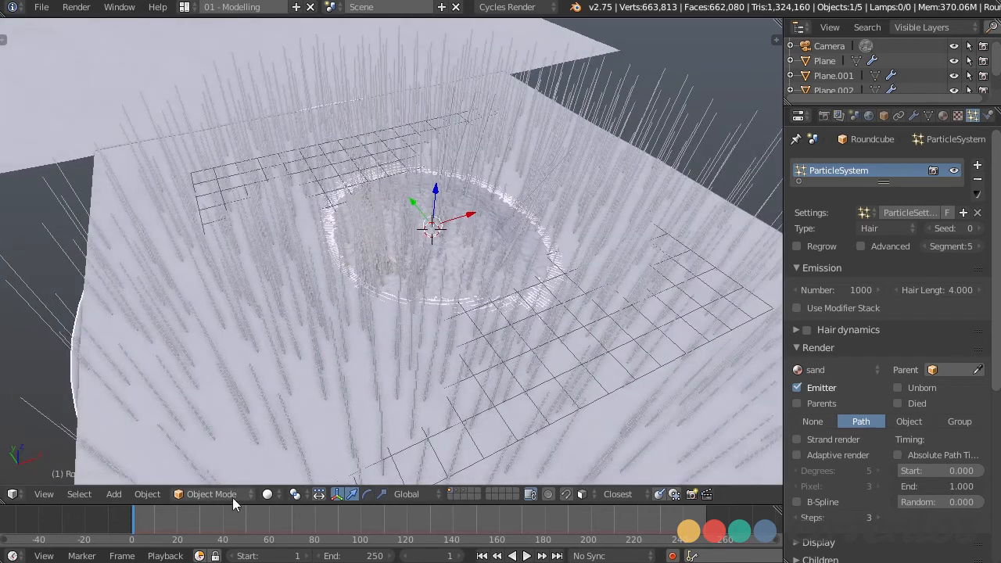
# Step: In Weight Paint mode, build up full weight at the island's centre with the Add brush, then pick Subtract
pyautogui.click(211, 494)
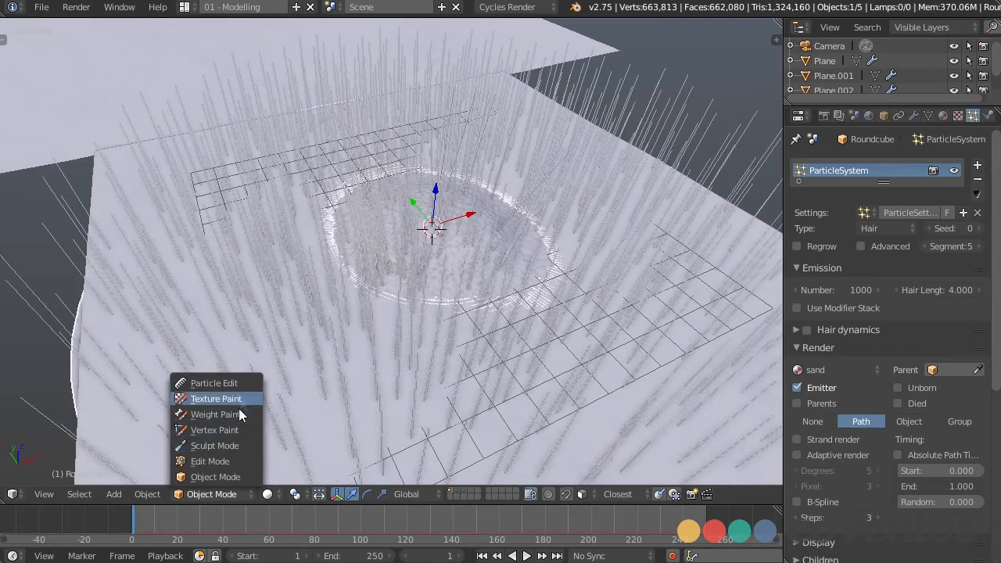
pyautogui.click(216, 415)
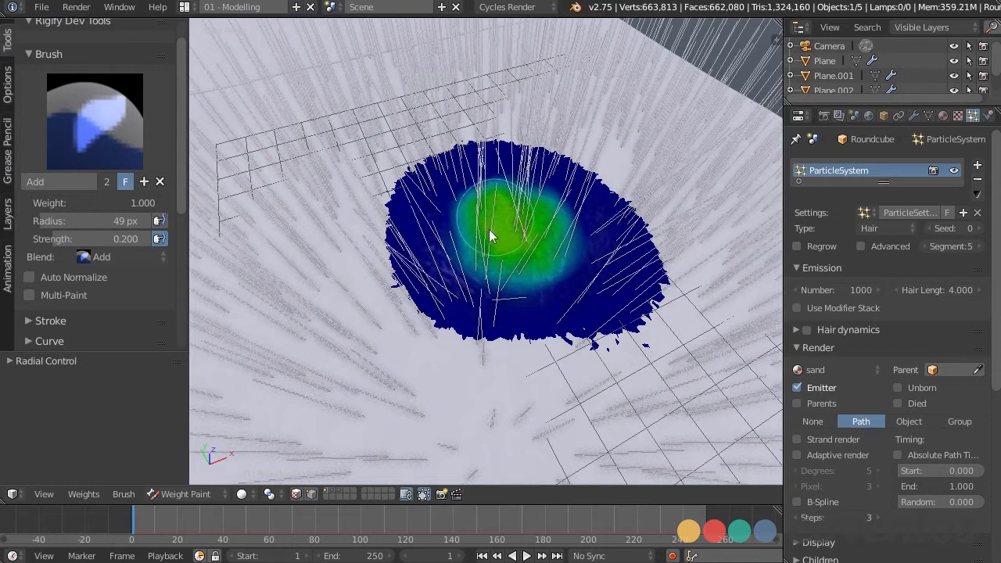
pyautogui.moveTo(492, 234); pyautogui.dragTo(524, 238)
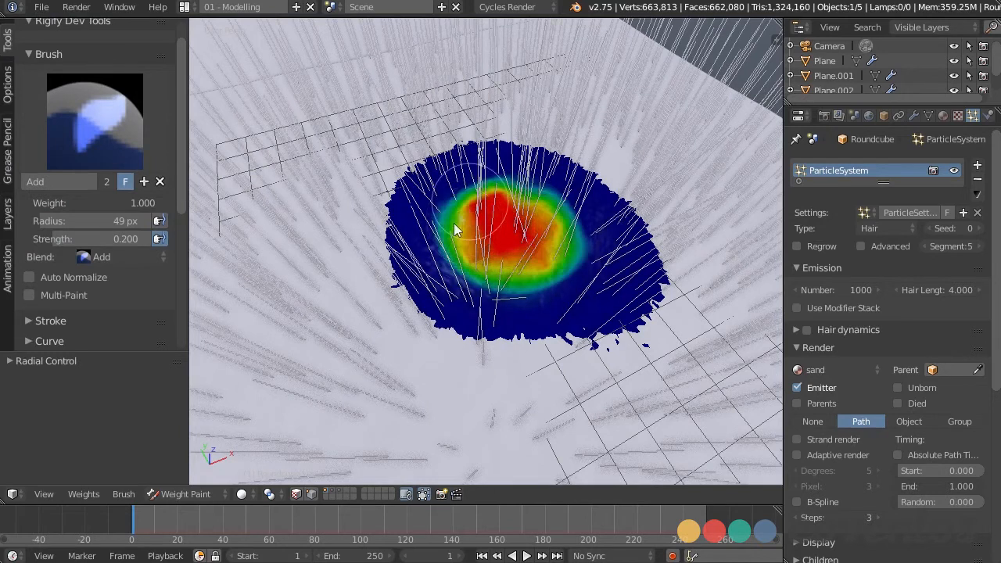
pyautogui.moveTo(456, 229); pyautogui.dragTo(509, 301)
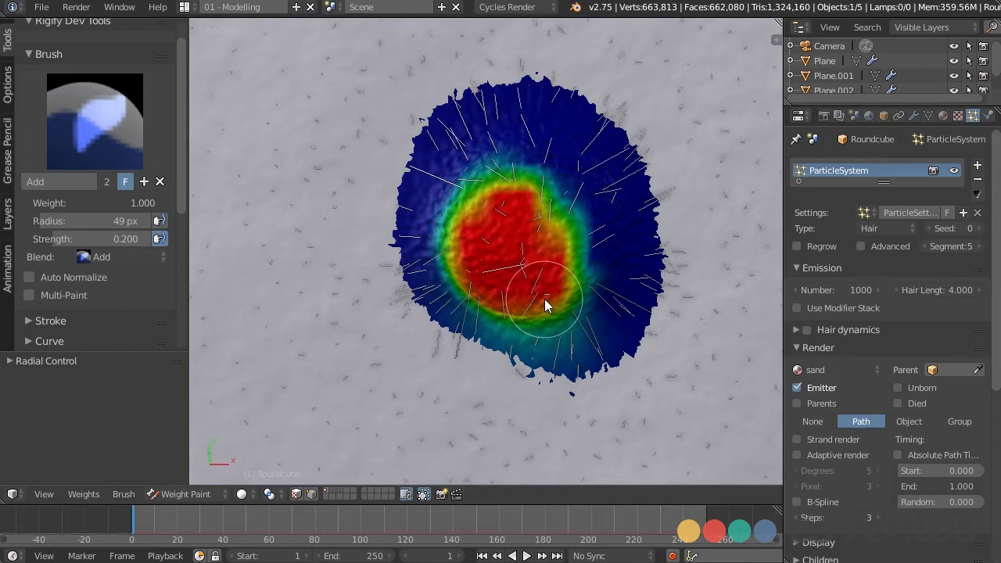
pyautogui.moveTo(548, 305); pyautogui.dragTo(607, 257)
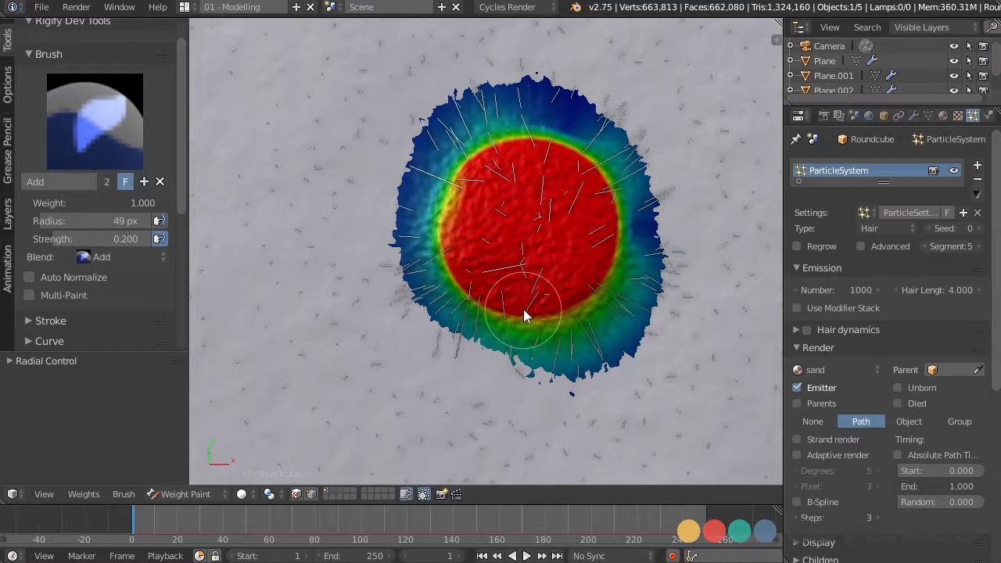
pyautogui.moveTo(526, 316); pyautogui.dragTo(576, 279)
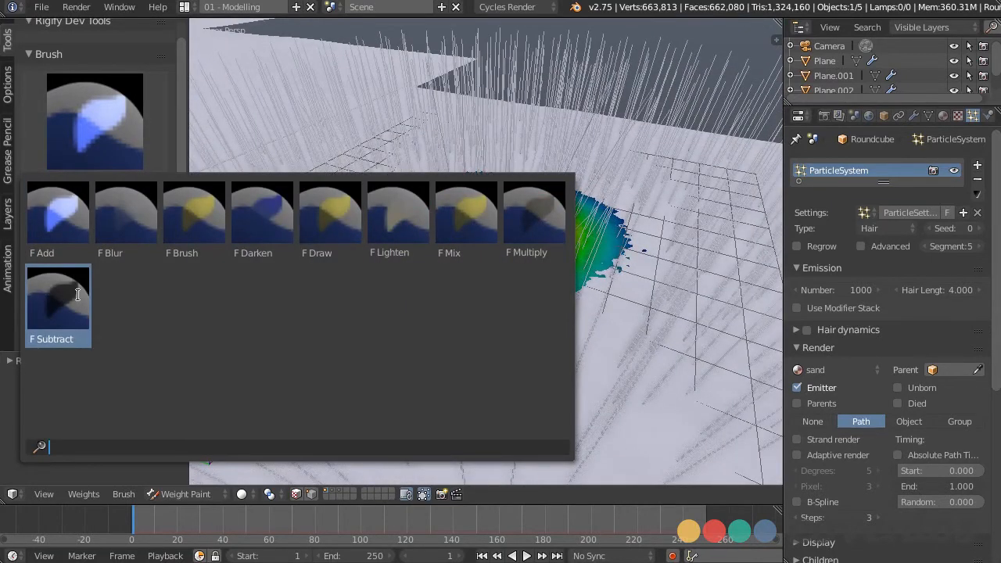
pyautogui.click(58, 301)
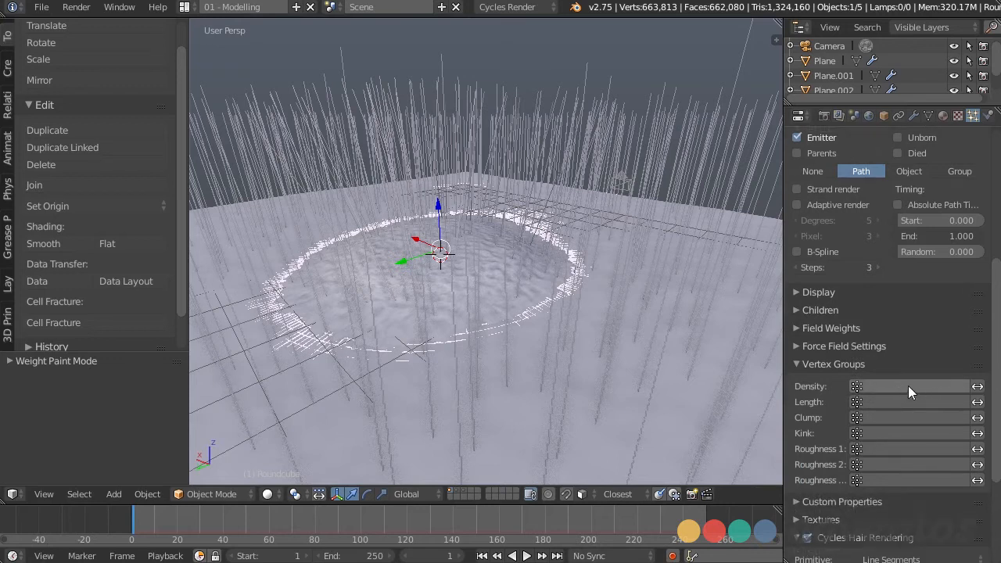
# Step: Set the particle Density vertex group to the painted weight group
pyautogui.click(908, 385)
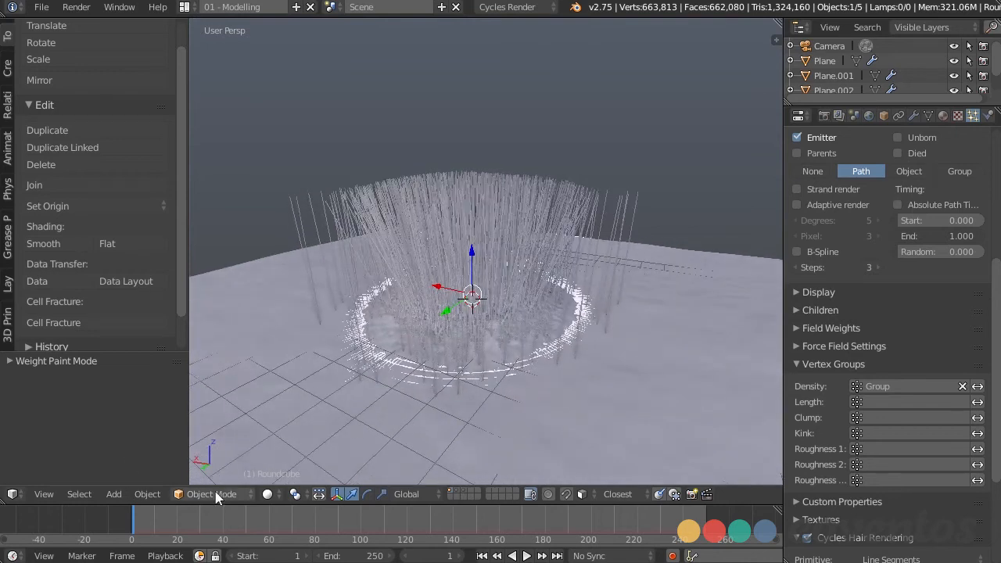
# Step: Subtract weight from the island's outer area so the hairs clump tighter in the centre
pyautogui.click(212, 495)
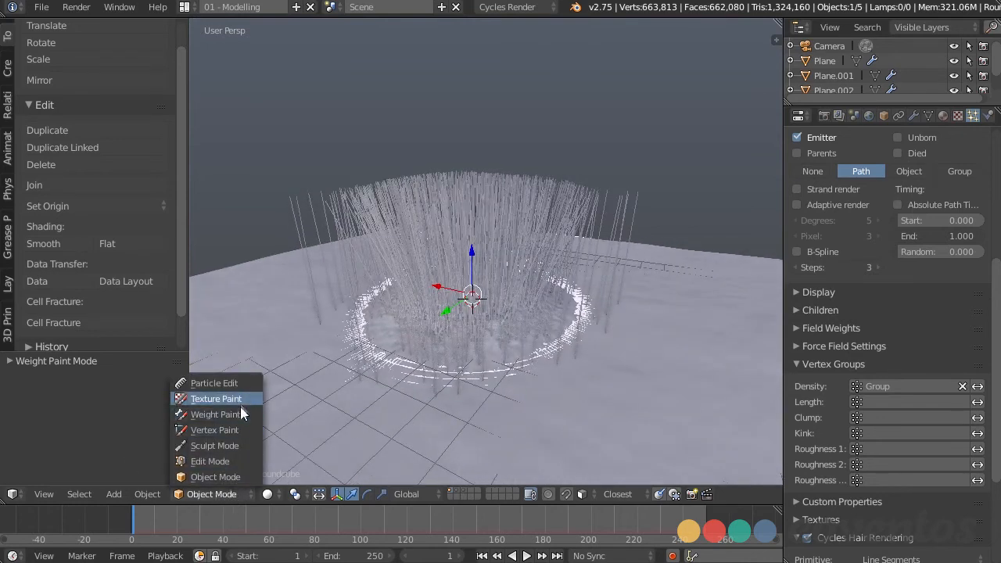
pyautogui.click(216, 413)
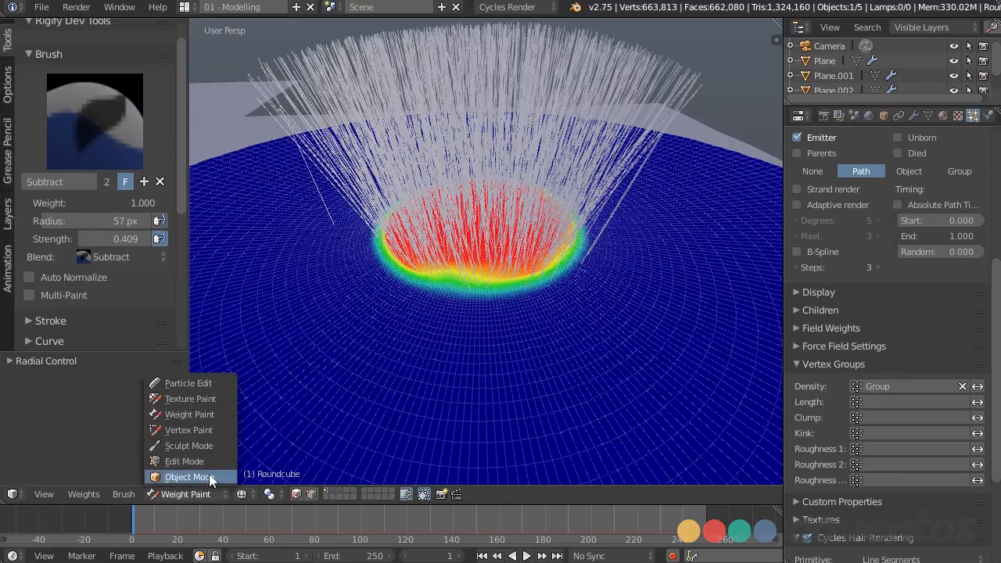
pyautogui.click(188, 477)
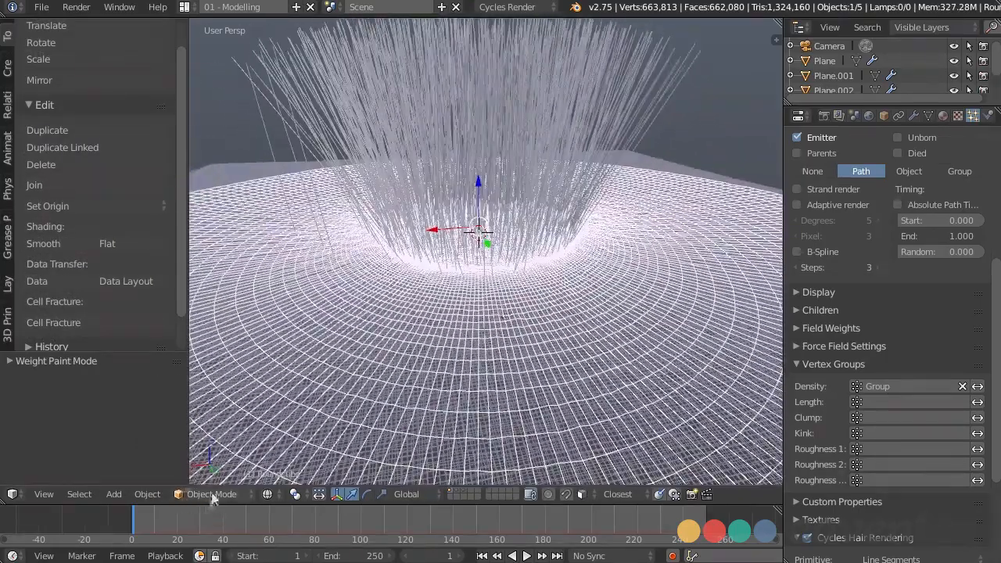
pyautogui.click(211, 494)
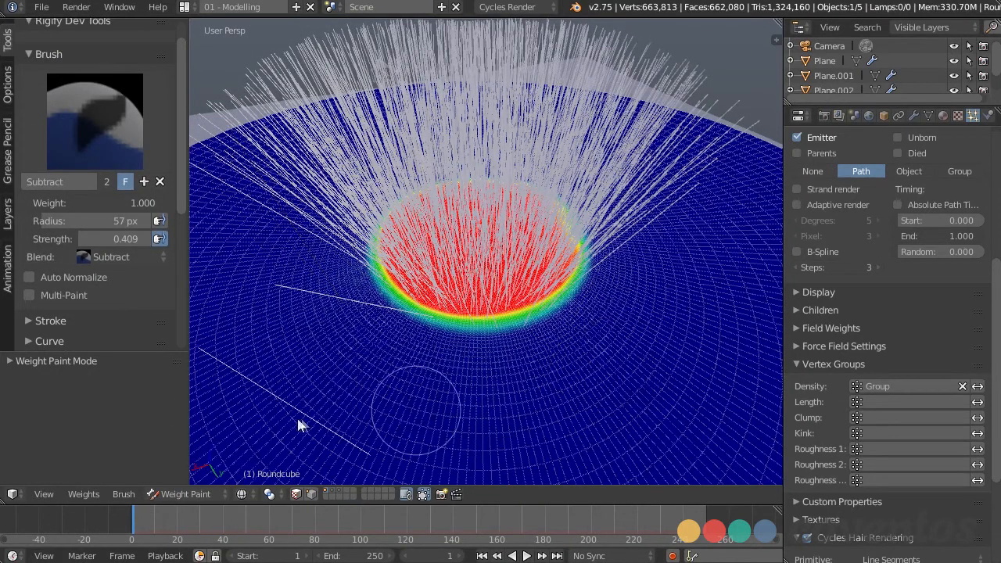
pyautogui.click(185, 494)
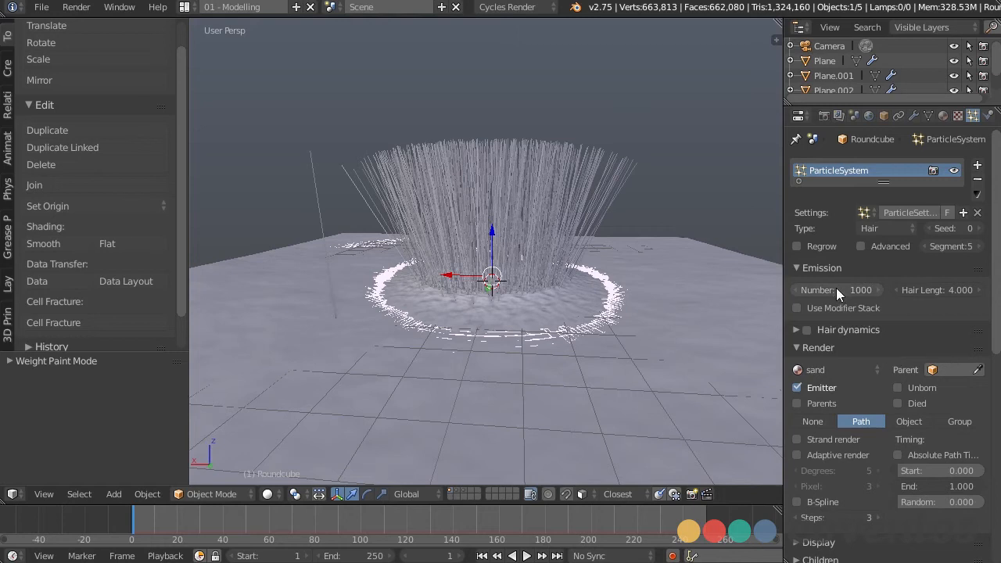
pyautogui.moveTo(837, 289)
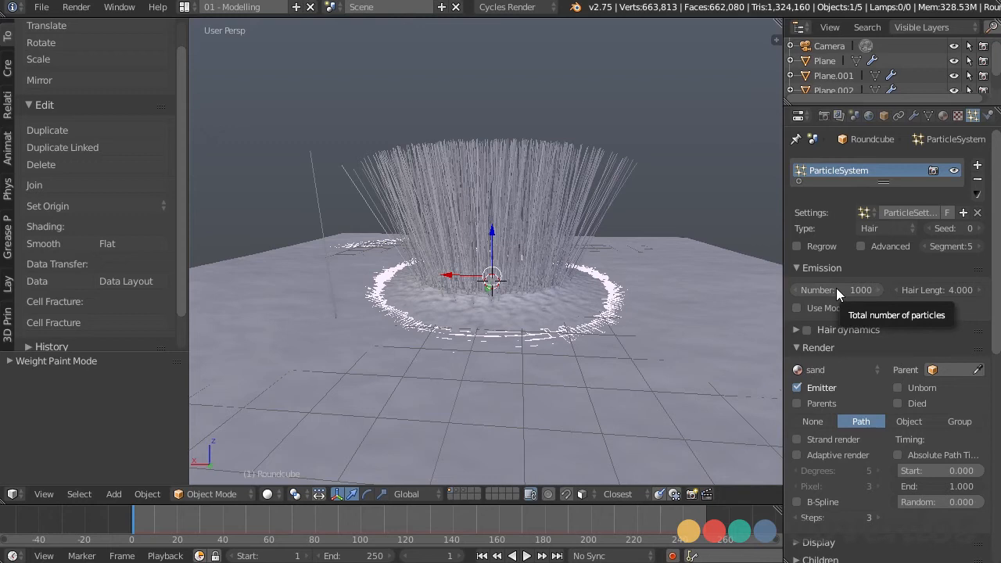
# Step: Set the hair Emission Number to 50 and Render As to Group
pyautogui.click(837, 289)
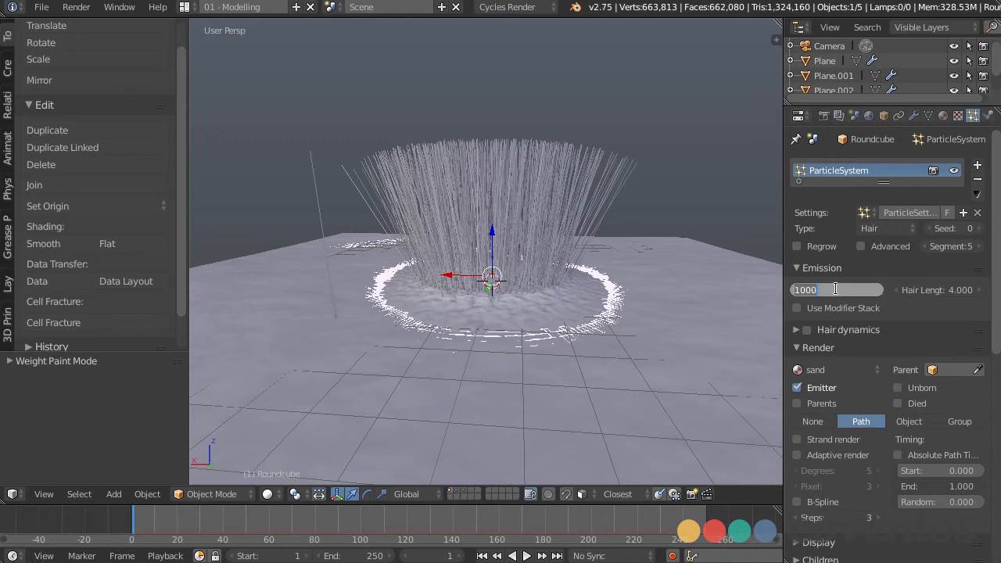
pyautogui.write('50')
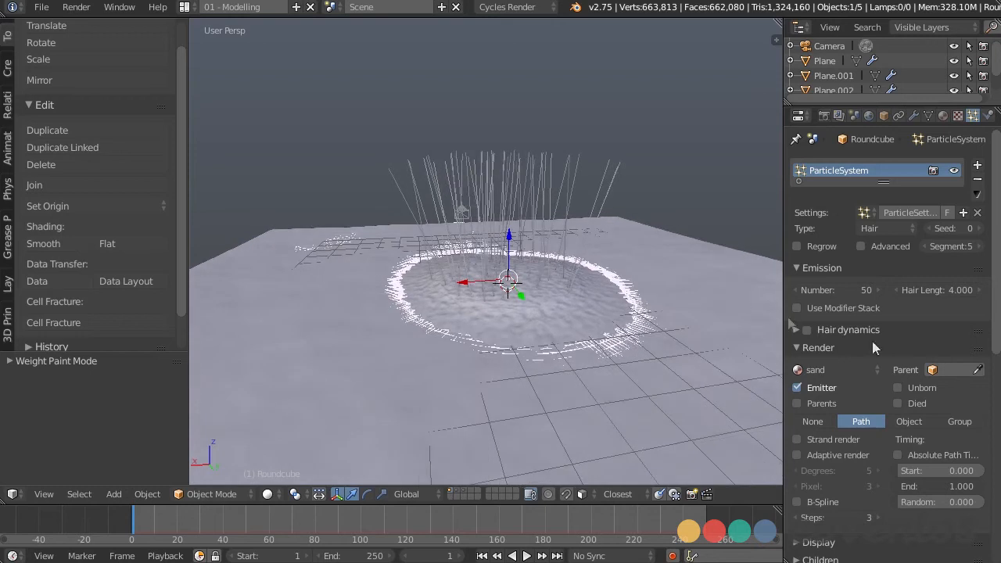
pyautogui.scroll(-3)
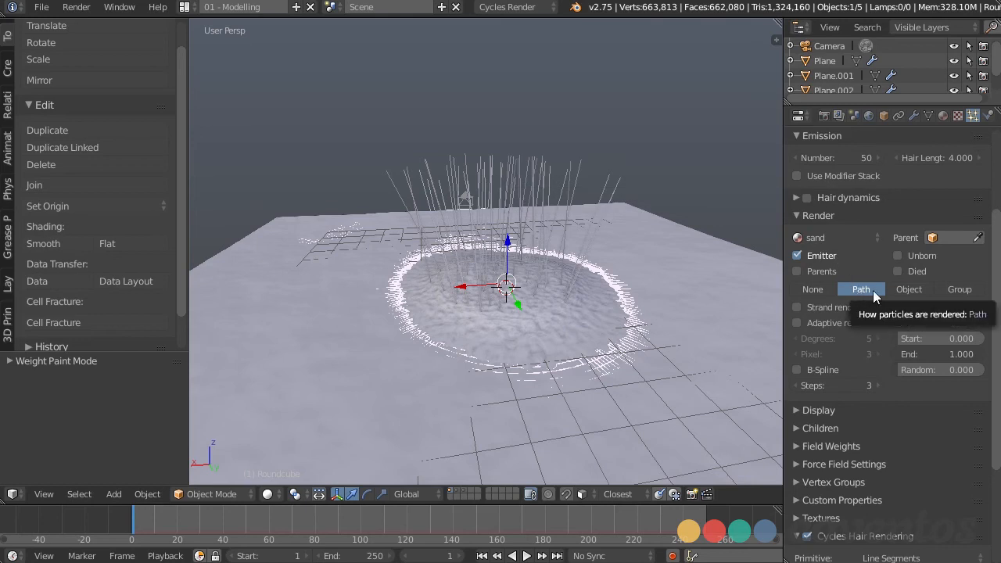
pyautogui.click(959, 289)
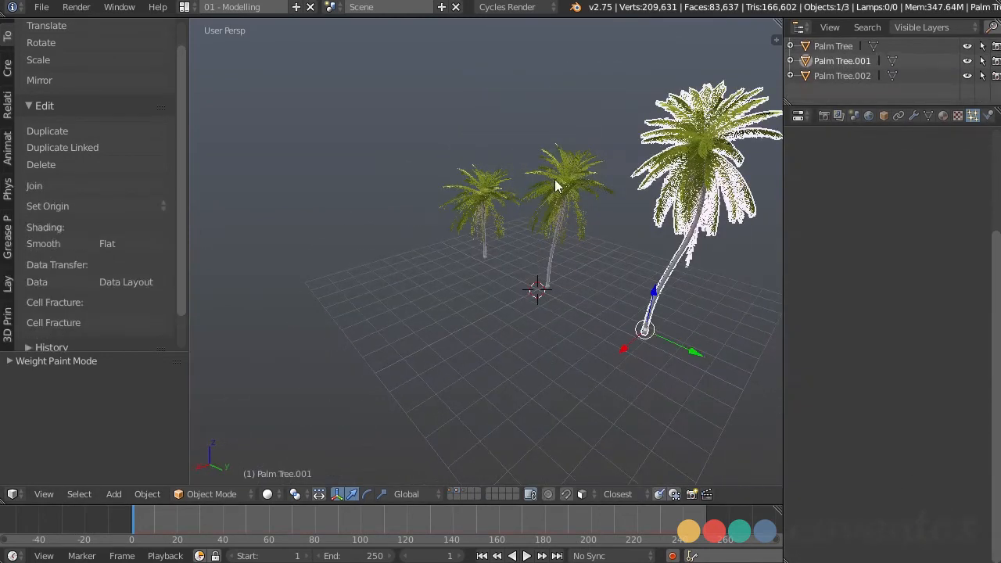
# Step: Group the three selected palm trees and name the group 'Palm Tree'
pyautogui.click(564, 179)
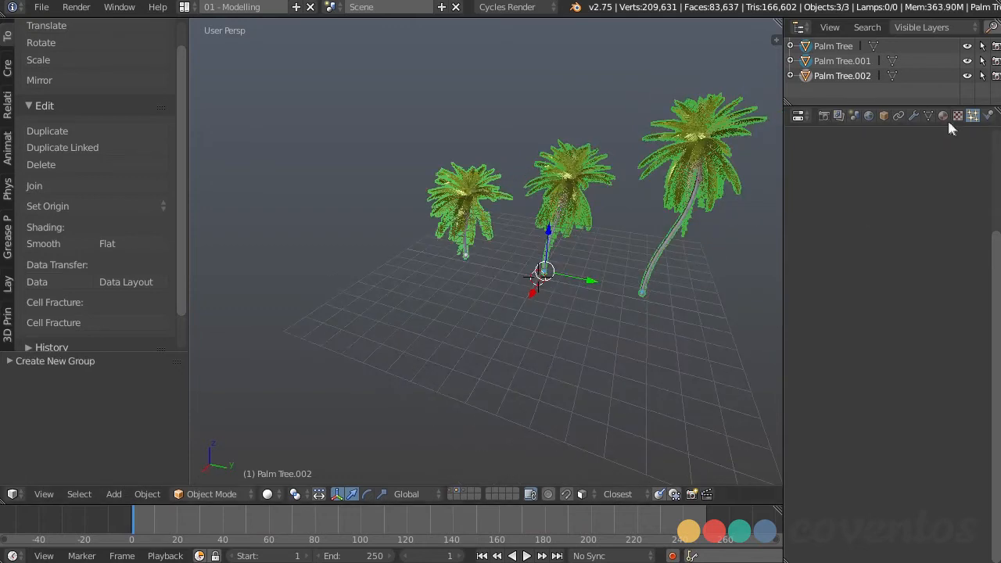
pyautogui.click(884, 115)
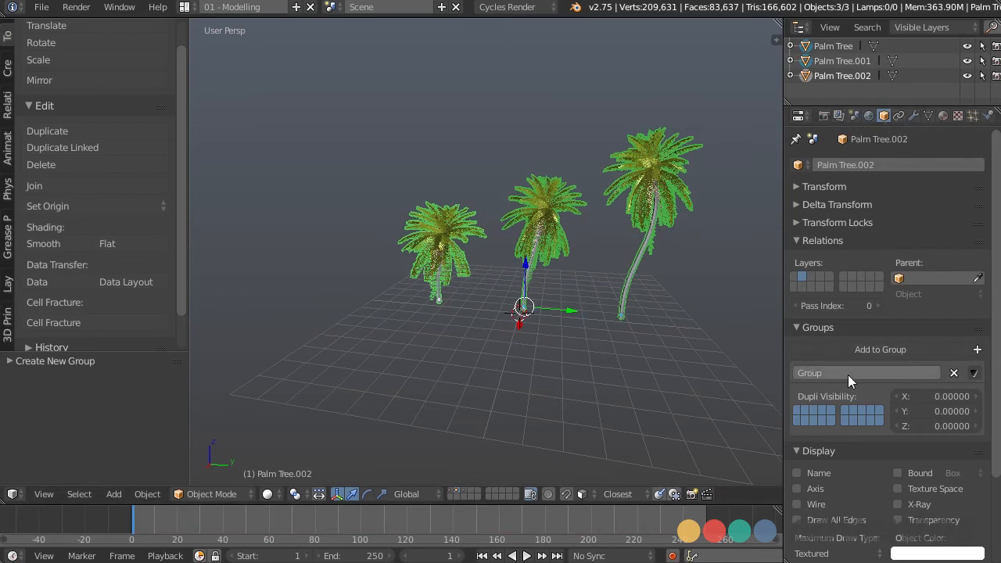
pyautogui.click(861, 372)
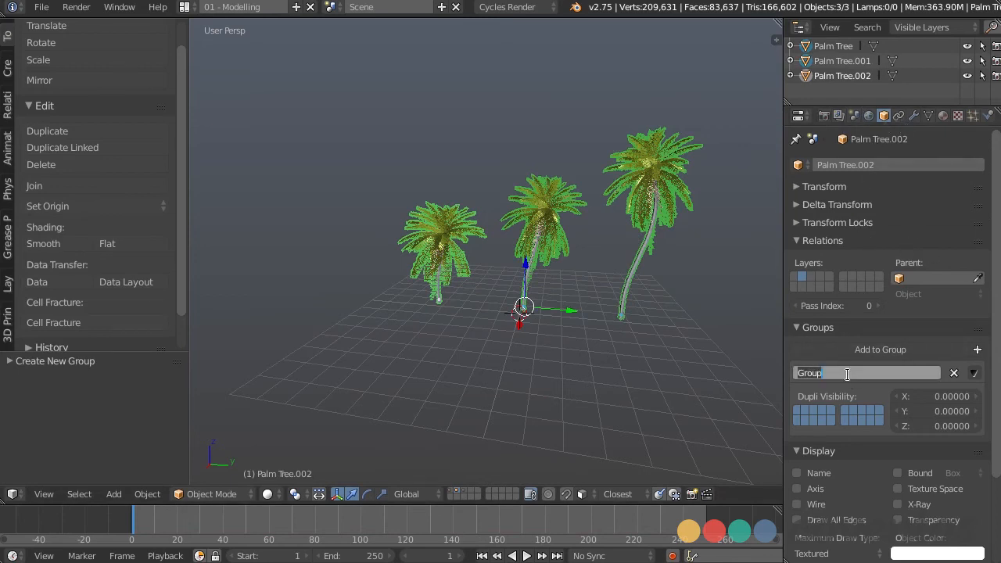
pyautogui.write('Palm Tree')
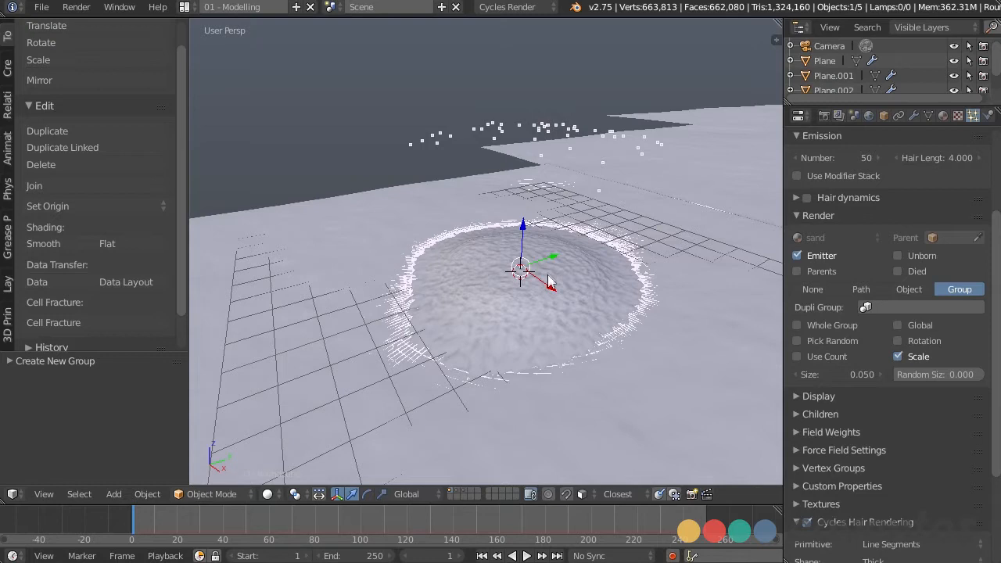
# Step: Render the particles as the Palm Tree group with Size 0.100 and Random Size 0.506
pyautogui.click(920, 306)
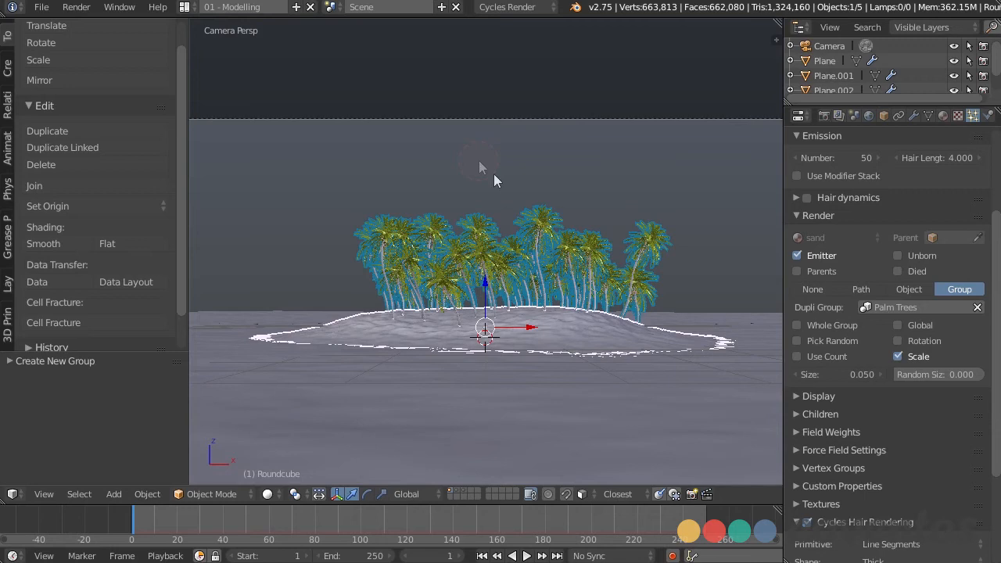
pyautogui.moveTo(817, 227)
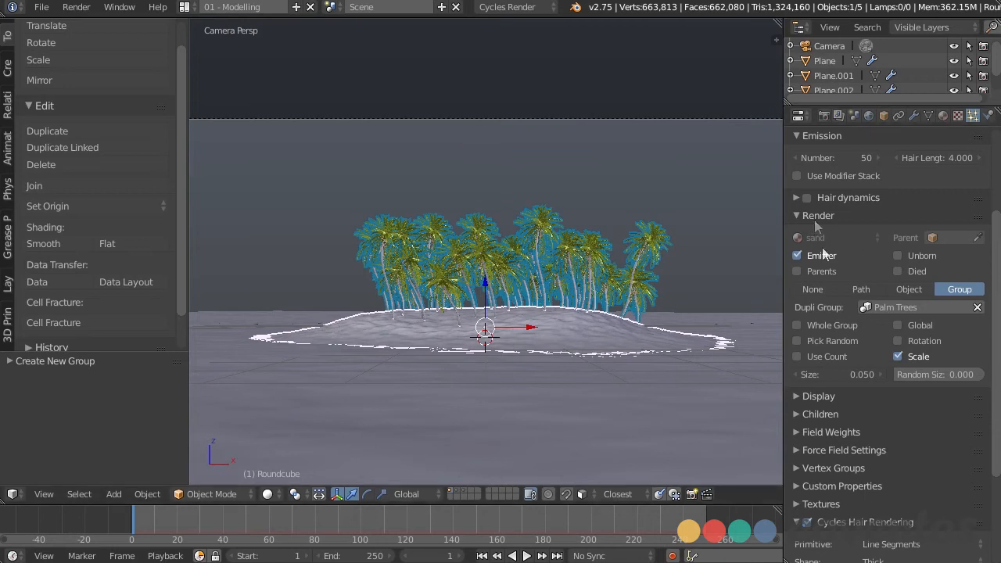
pyautogui.click(837, 373)
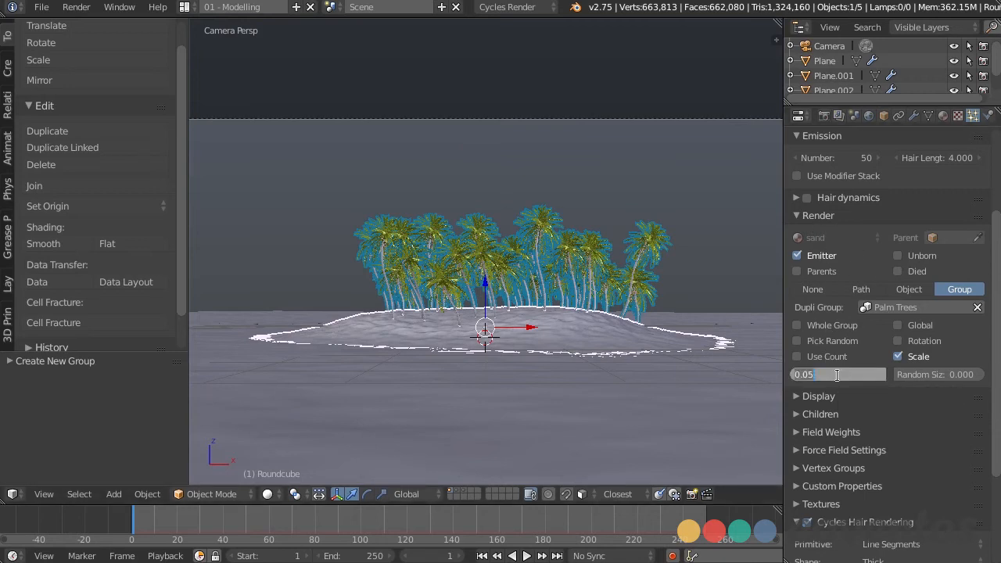
pyautogui.write('0.100')
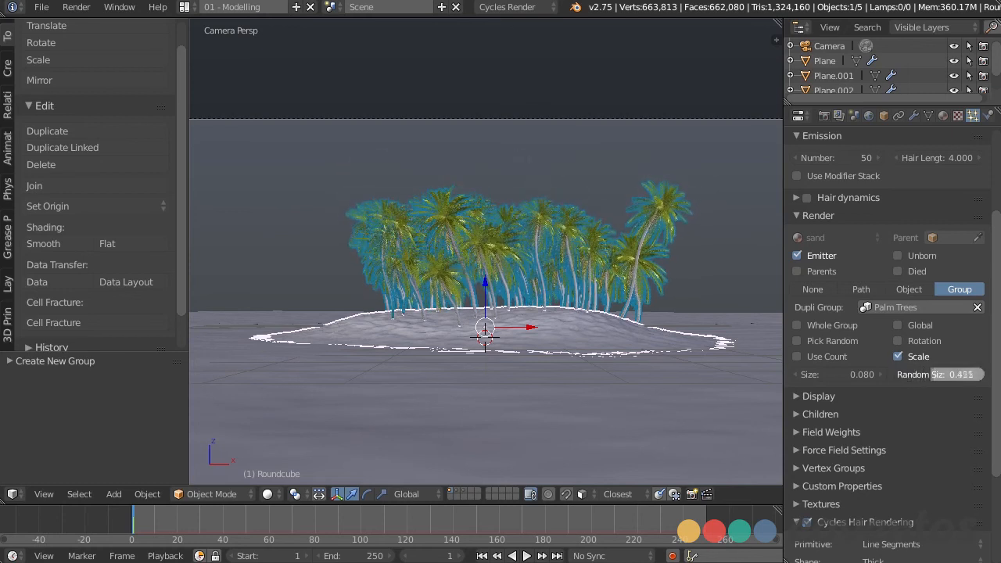
pyautogui.moveTo(939, 374); pyautogui.dragTo(957, 374)
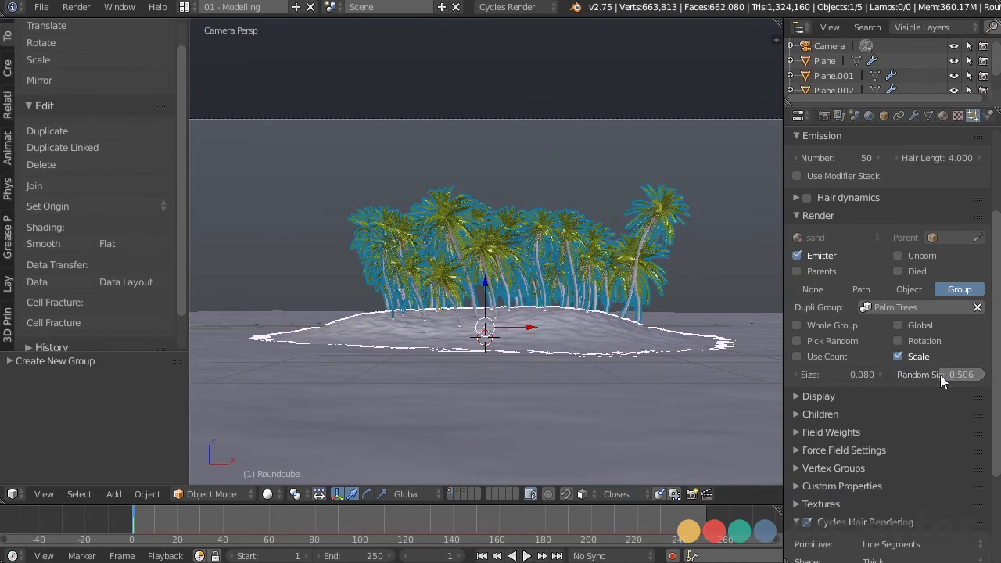
pyautogui.click(837, 374)
pyautogui.write('0.100')
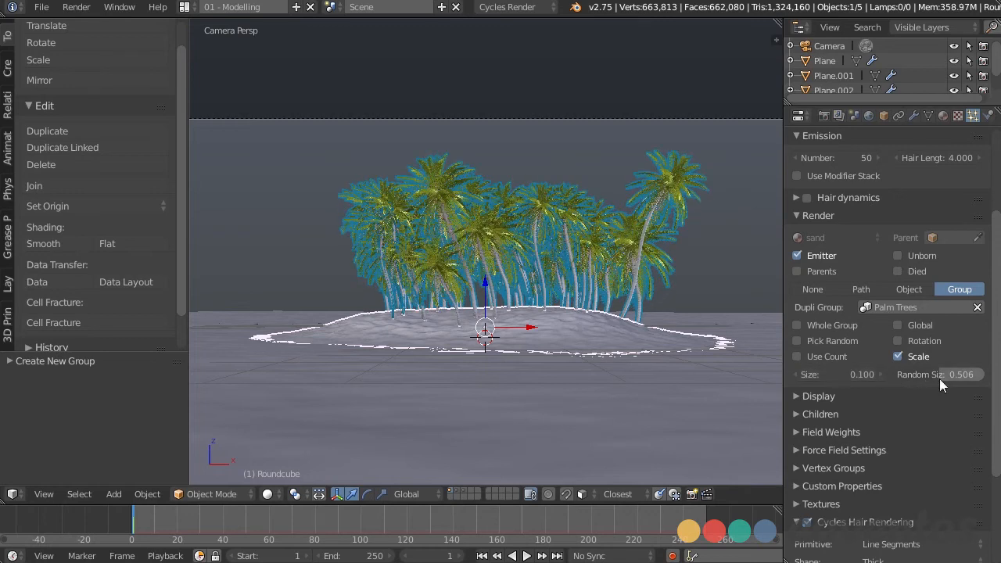
pyautogui.moveTo(942, 383)
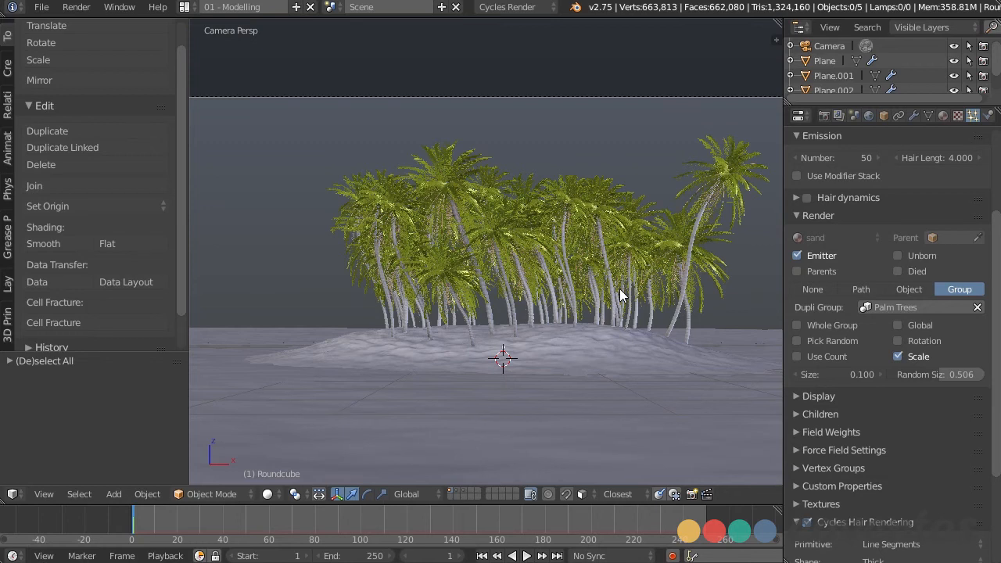
pyautogui.moveTo(598, 298)
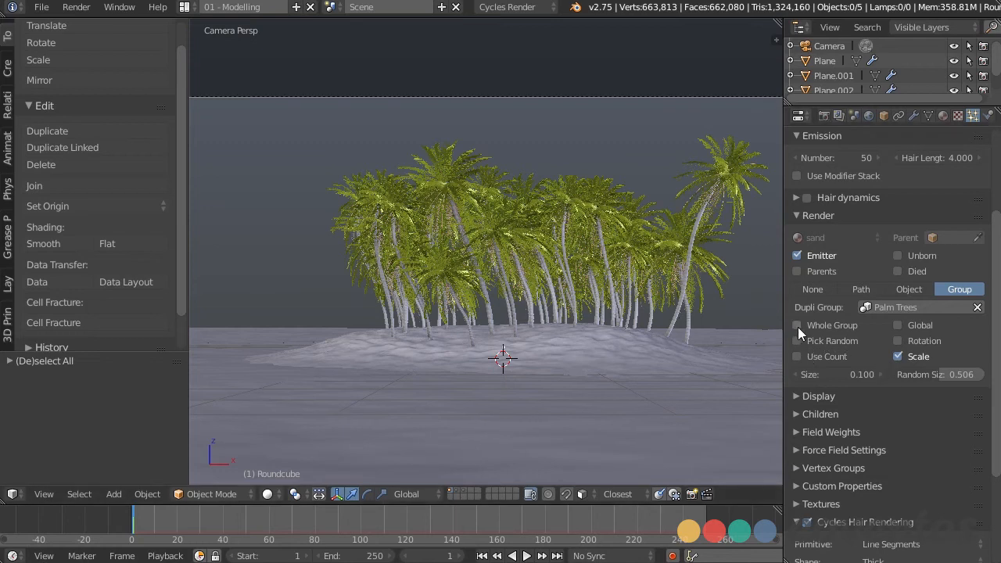
pyautogui.moveTo(798, 356)
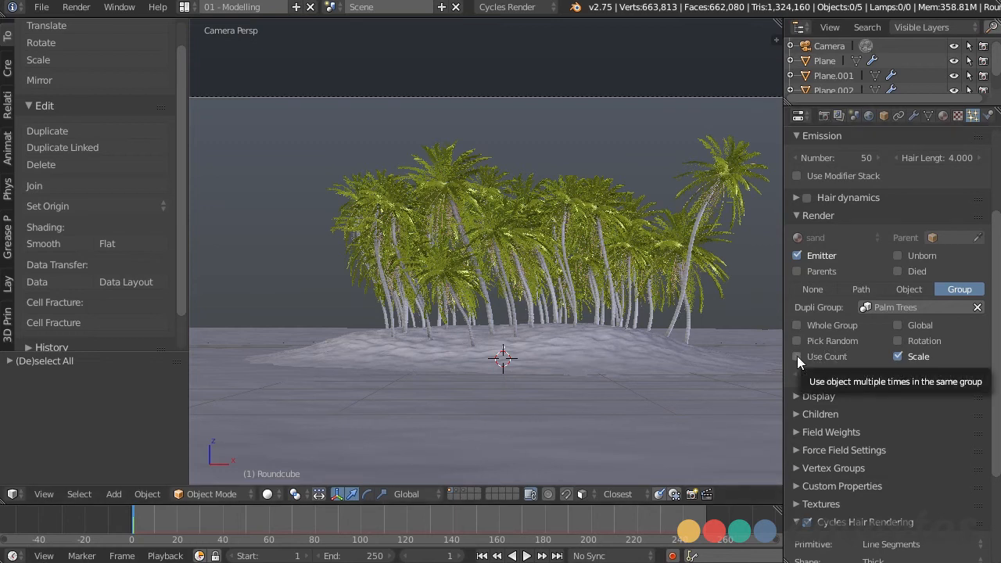
# Step: Enable Use Count and give Palm Tree.002 a count of 2, leaving the others at 1
pyautogui.click(797, 357)
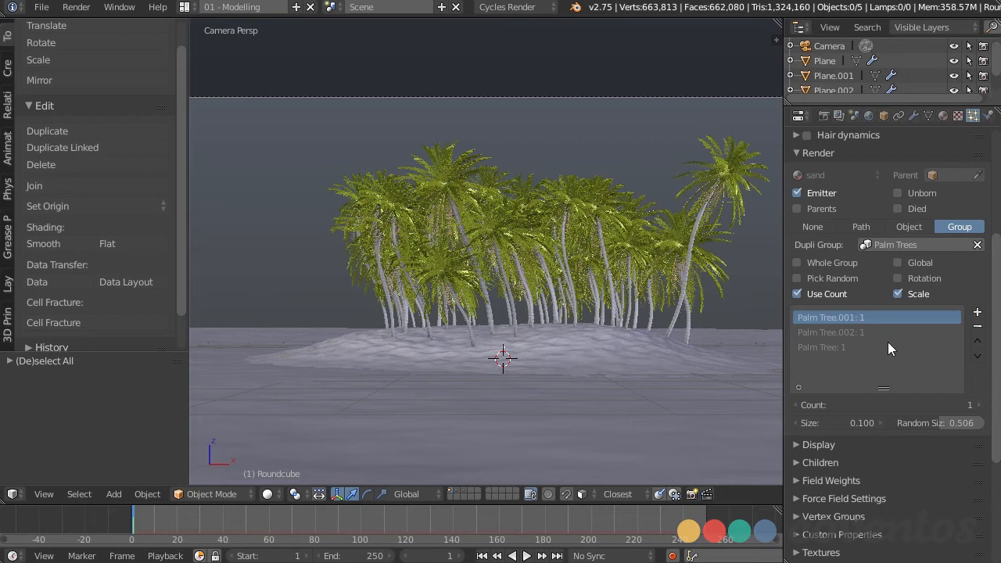
pyautogui.moveTo(871, 334)
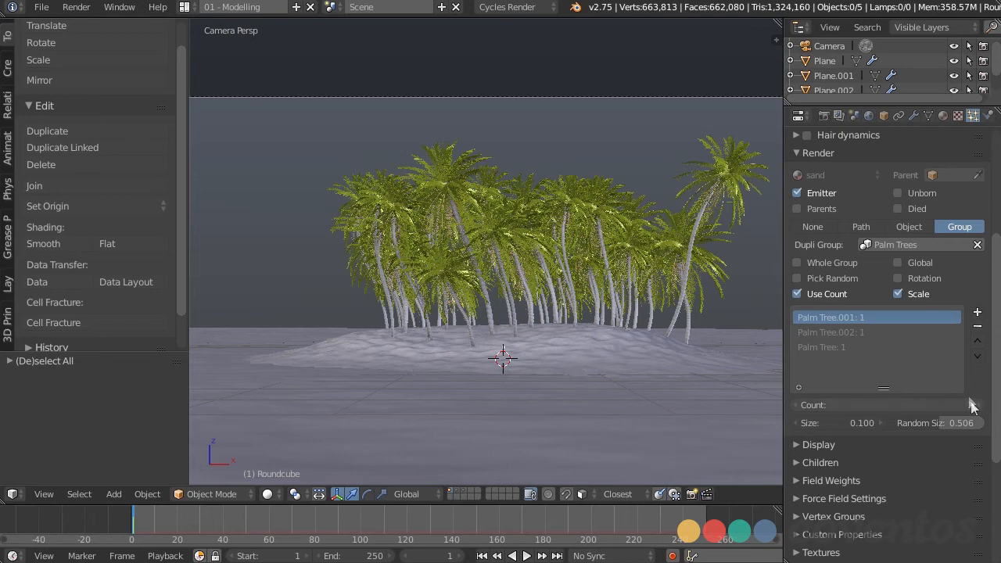
pyautogui.click(974, 405)
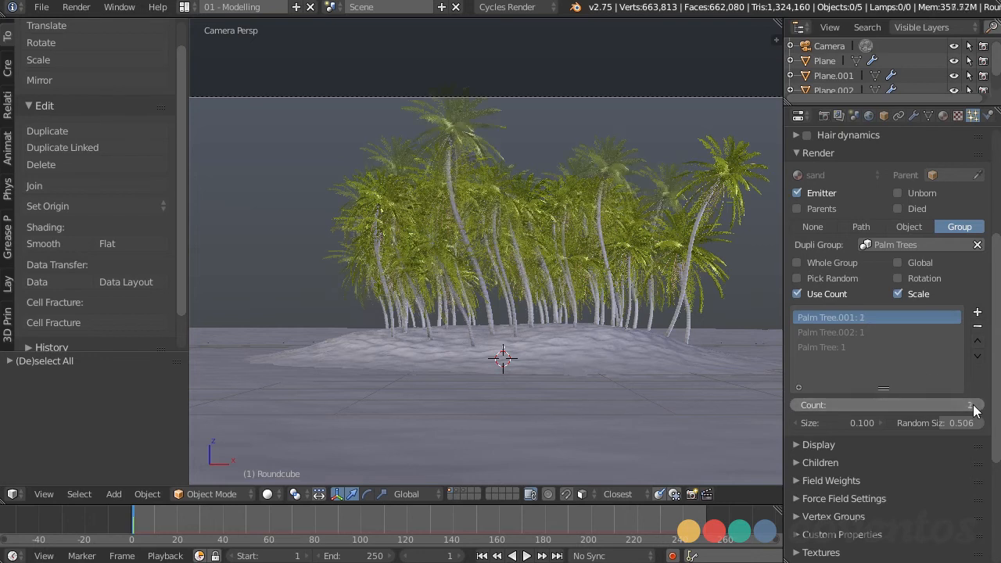
pyautogui.click(974, 405)
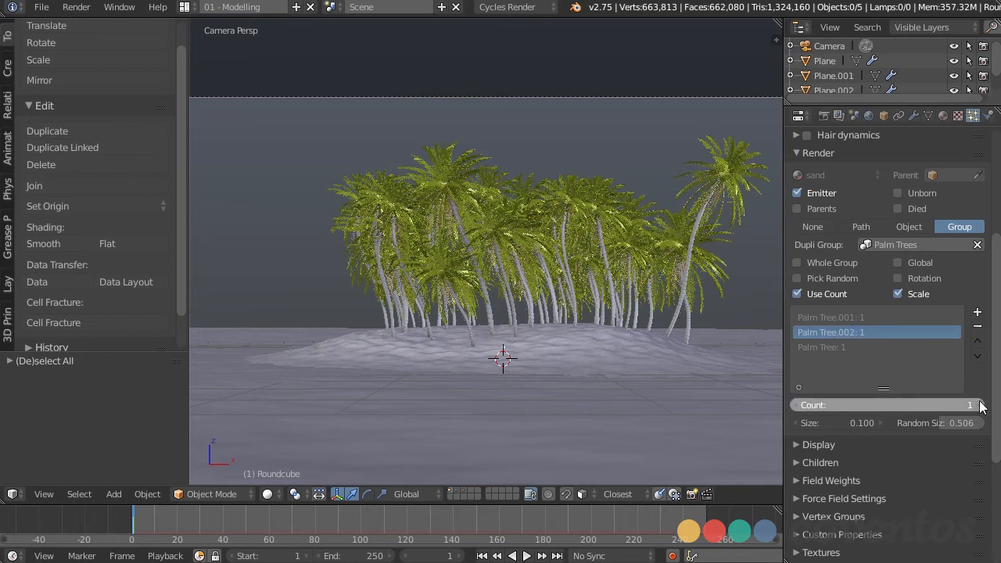
pyautogui.click(979, 401)
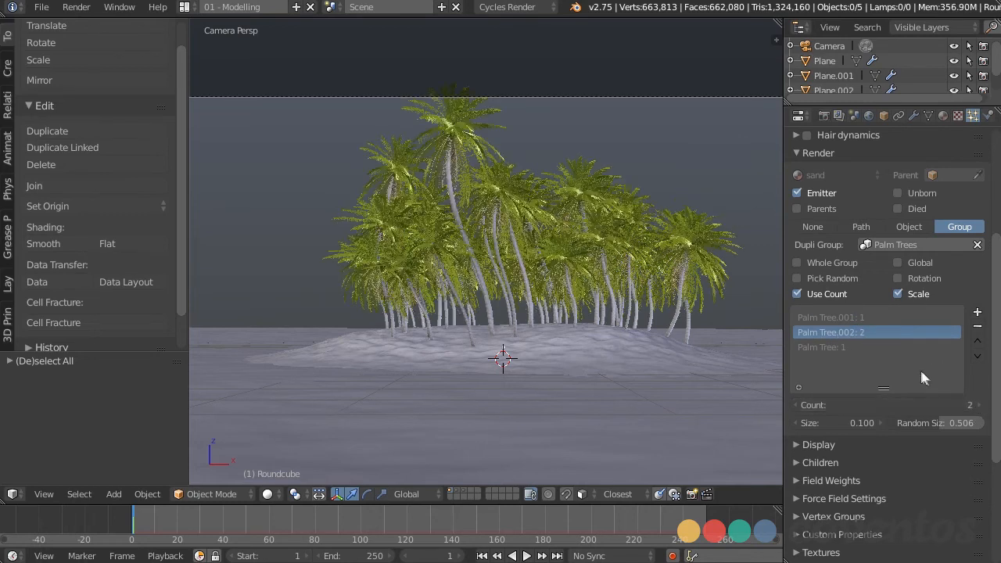
pyautogui.click(823, 347)
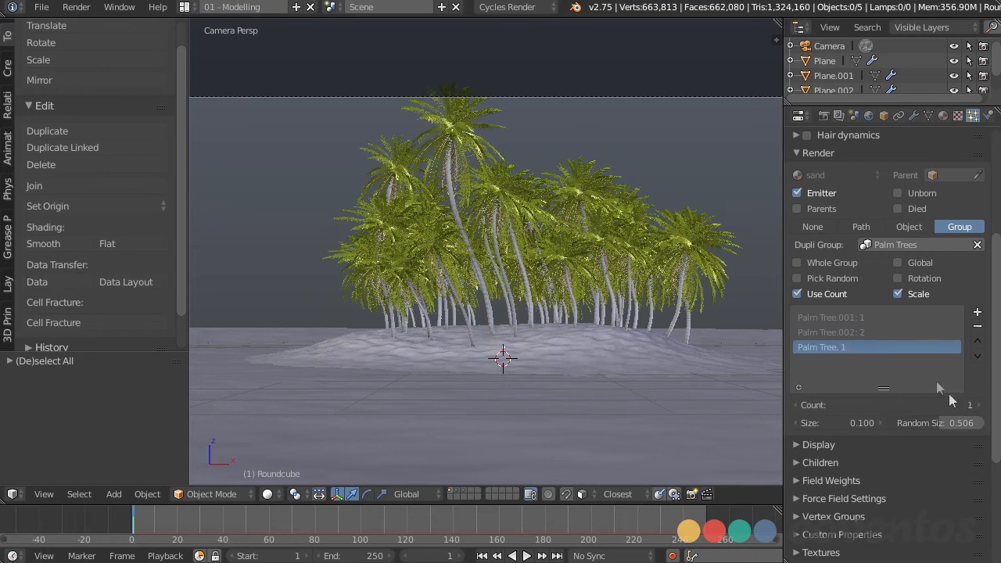
pyautogui.click(970, 404)
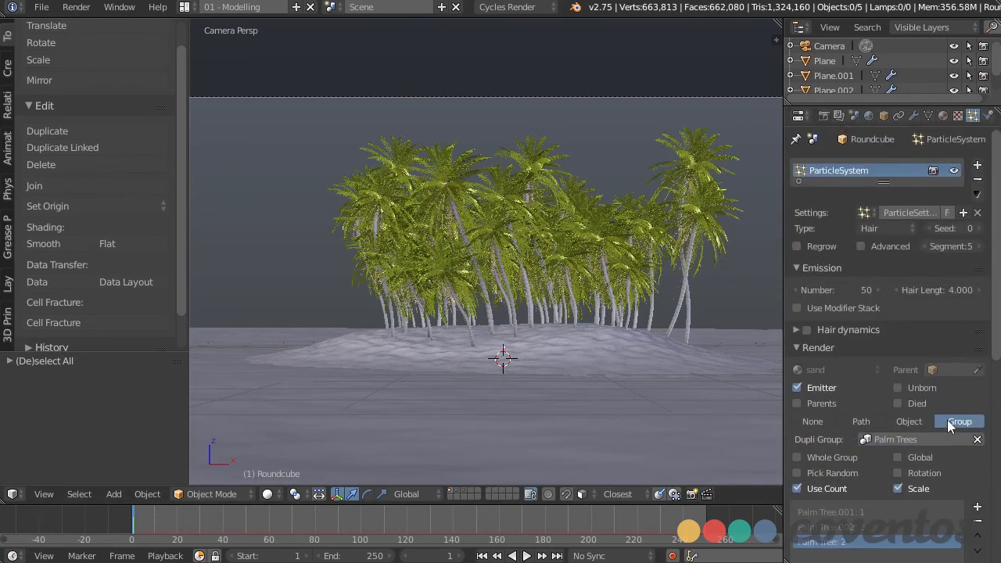
pyautogui.moveTo(959, 423)
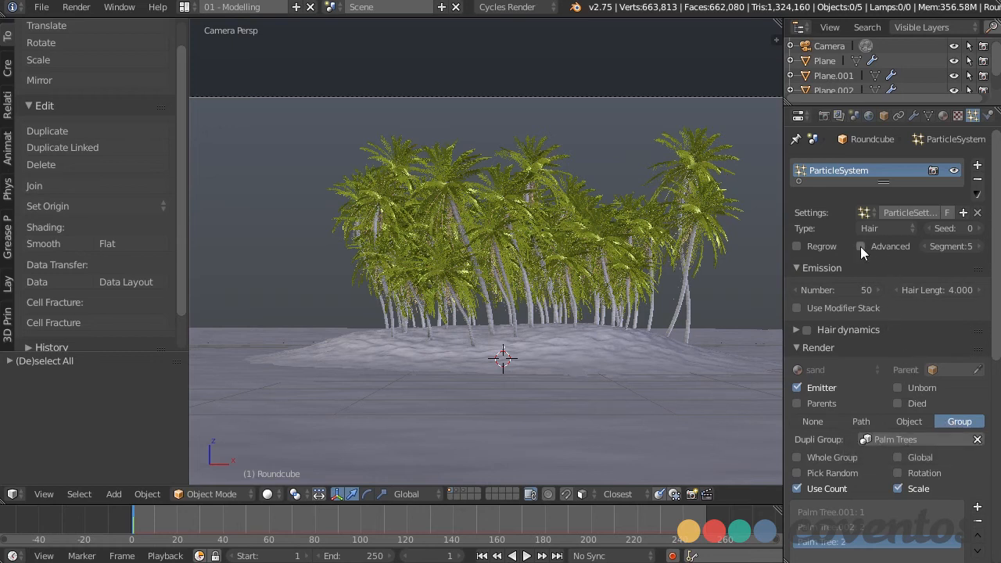
# Step: Enable Advanced particle Rotation with Random 2.000 and Phase about 0.409
pyautogui.click(861, 246)
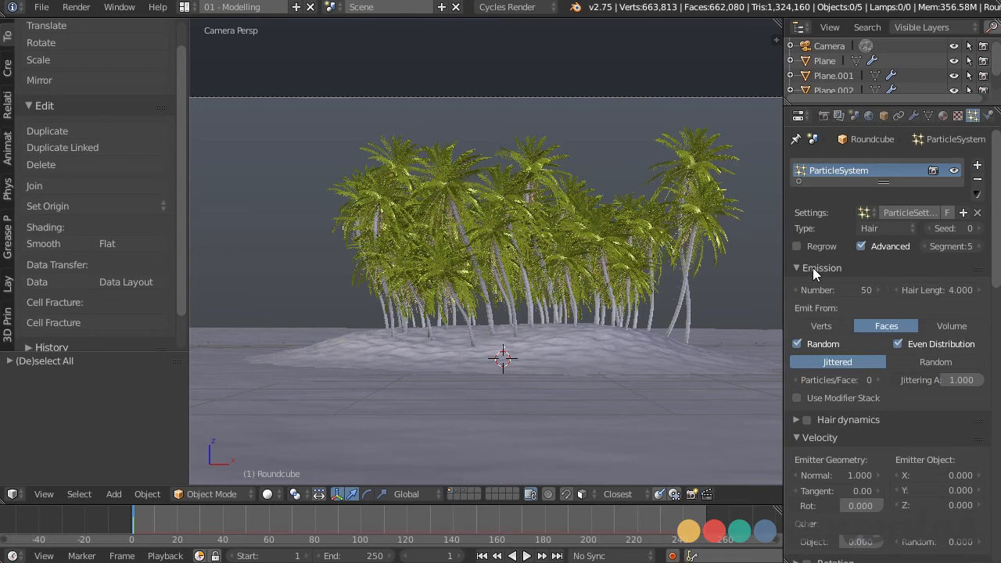
pyautogui.scroll(-3)
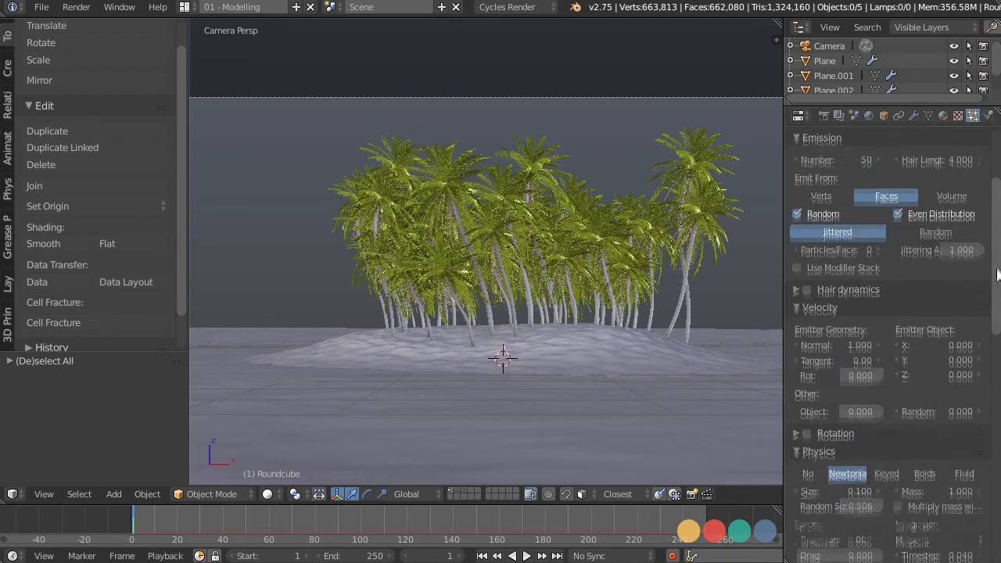
pyautogui.scroll(-3)
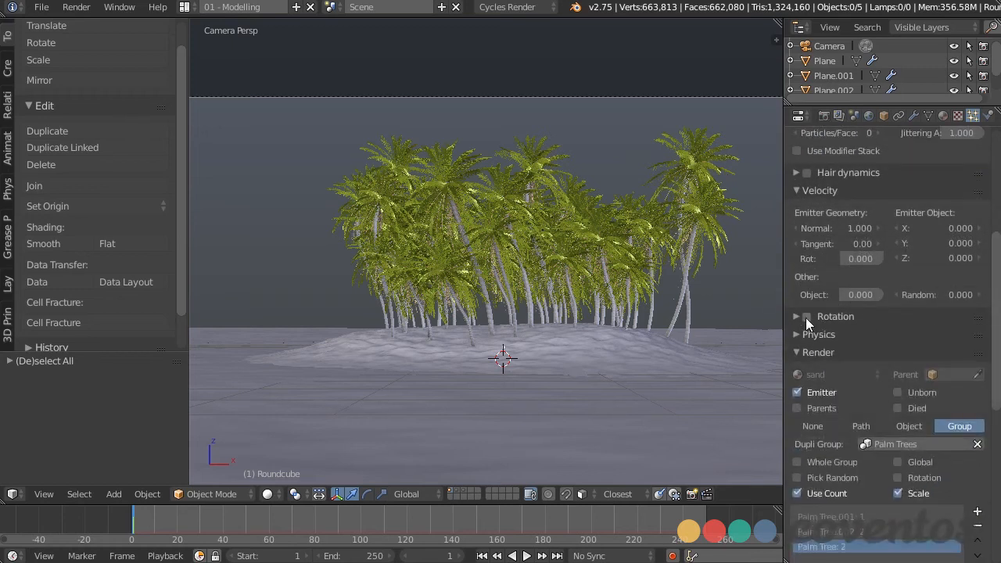
pyautogui.click(796, 316)
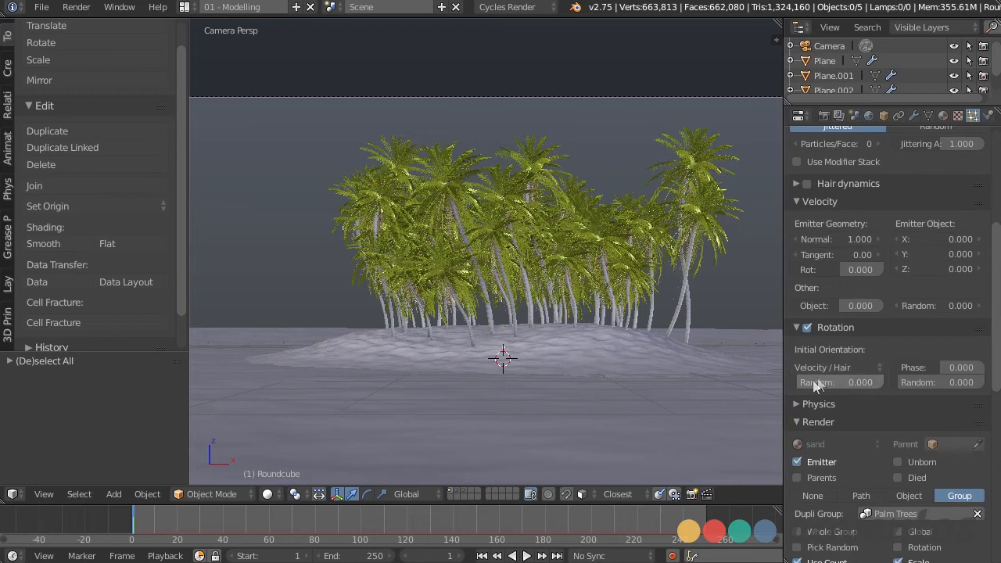
pyautogui.moveTo(813, 381); pyautogui.dragTo(853, 382)
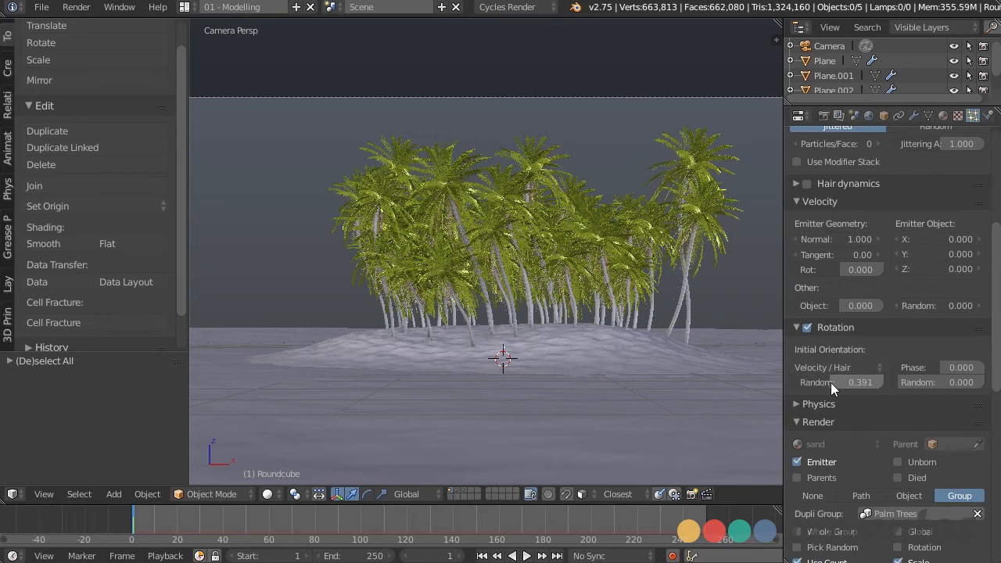
pyautogui.moveTo(842, 381); pyautogui.dragTo(833, 381)
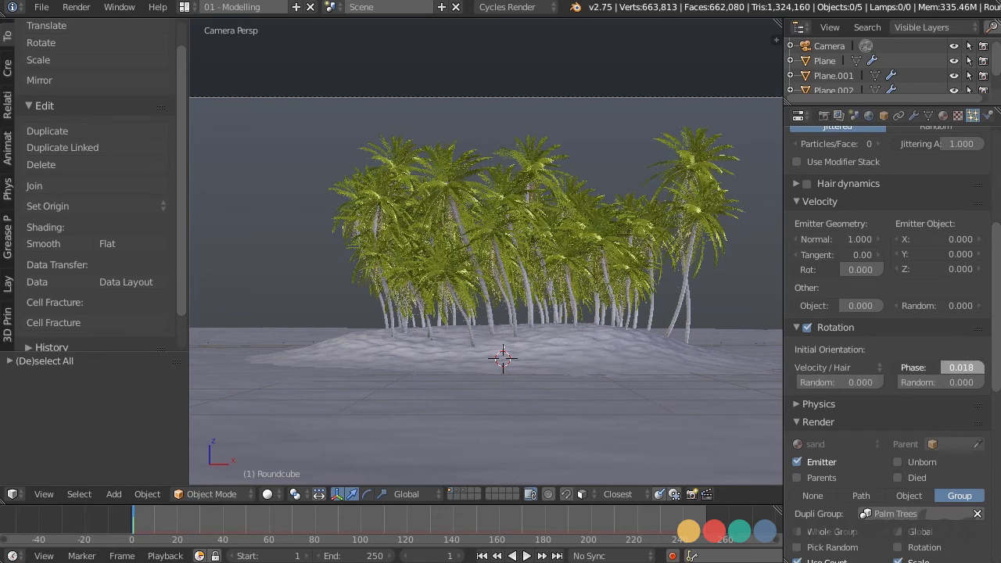
pyautogui.moveTo(961, 366); pyautogui.dragTo(986, 366)
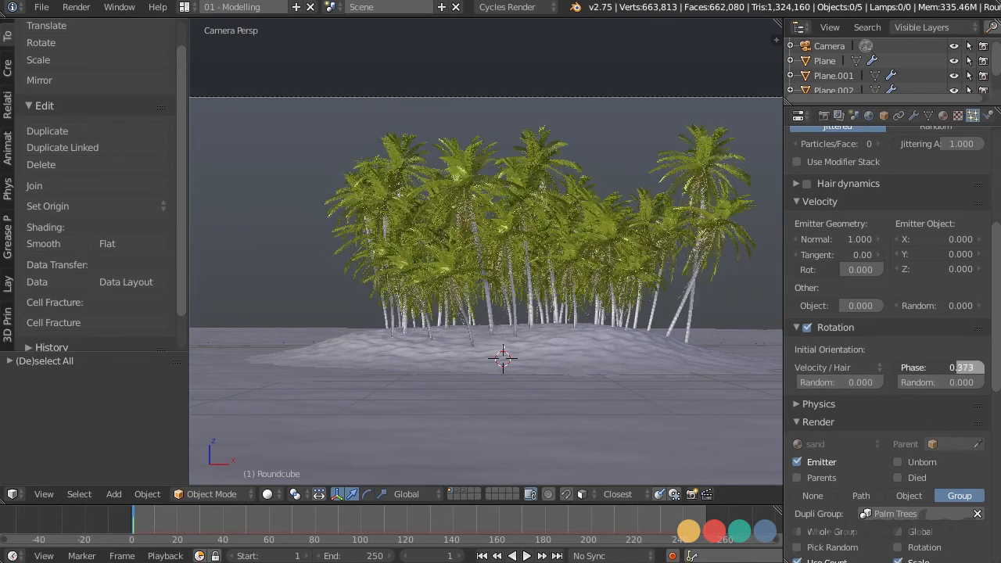
pyautogui.moveTo(939, 366); pyautogui.dragTo(967, 366)
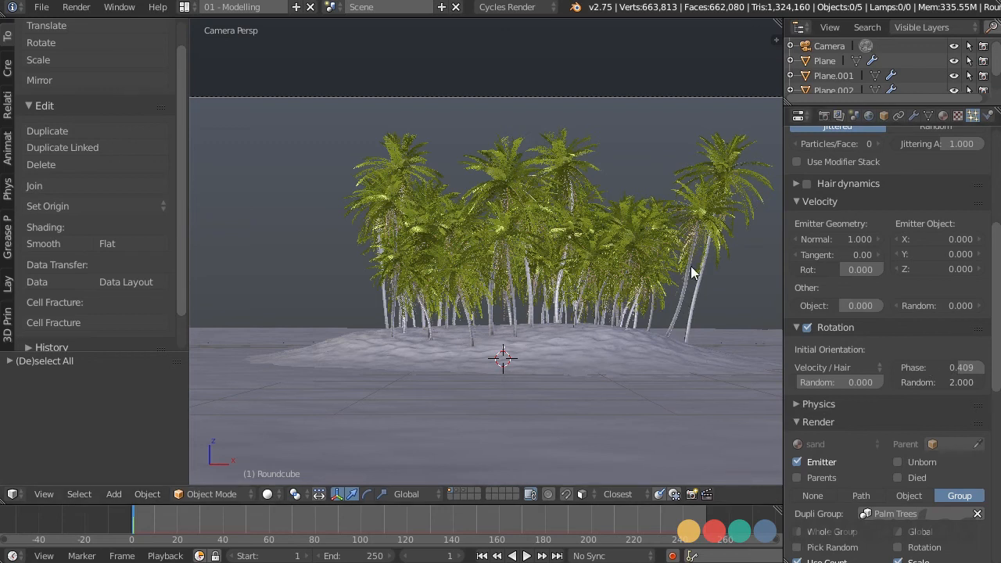
pyautogui.moveTo(601, 300)
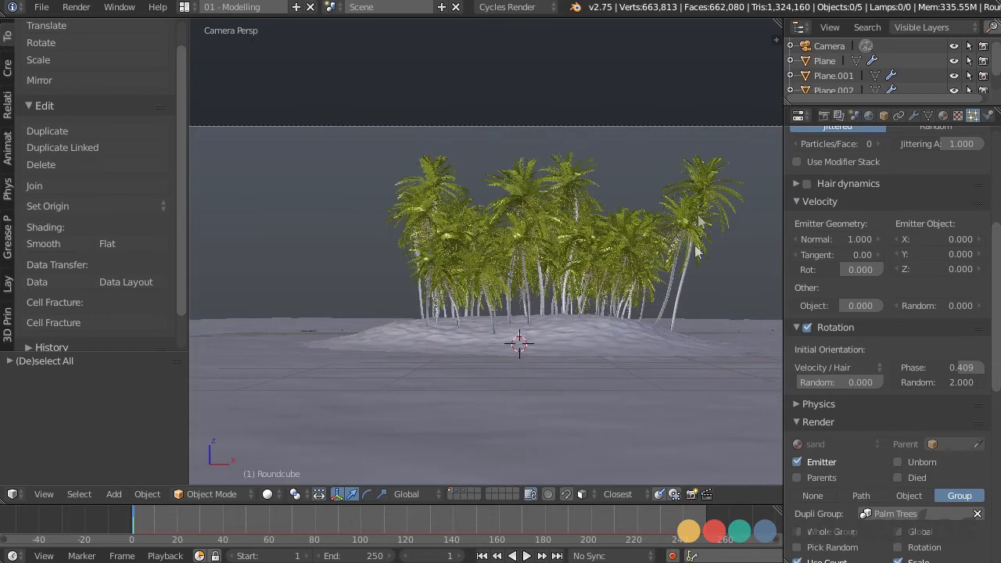
pyautogui.moveTo(898, 350)
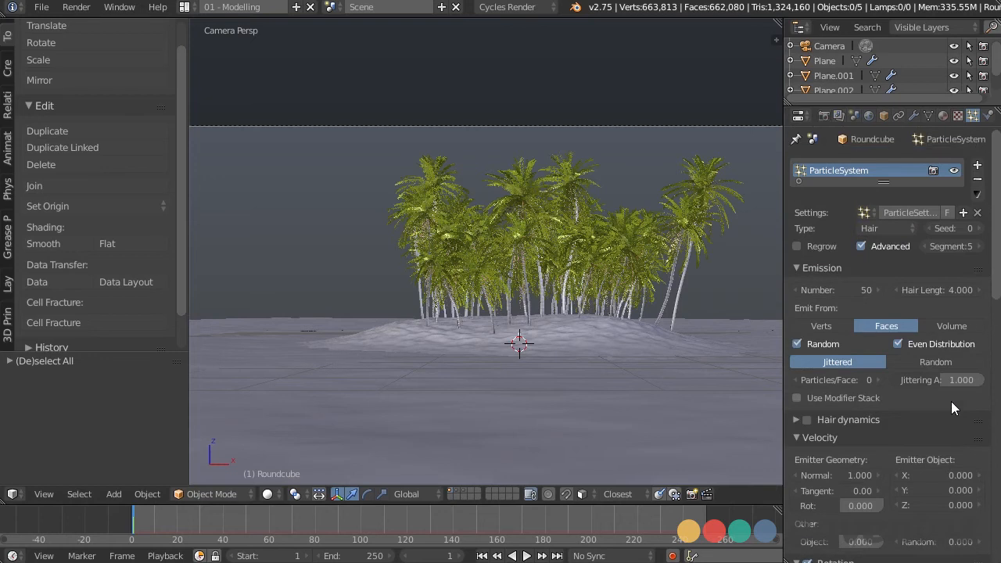
pyautogui.moveTo(942, 344)
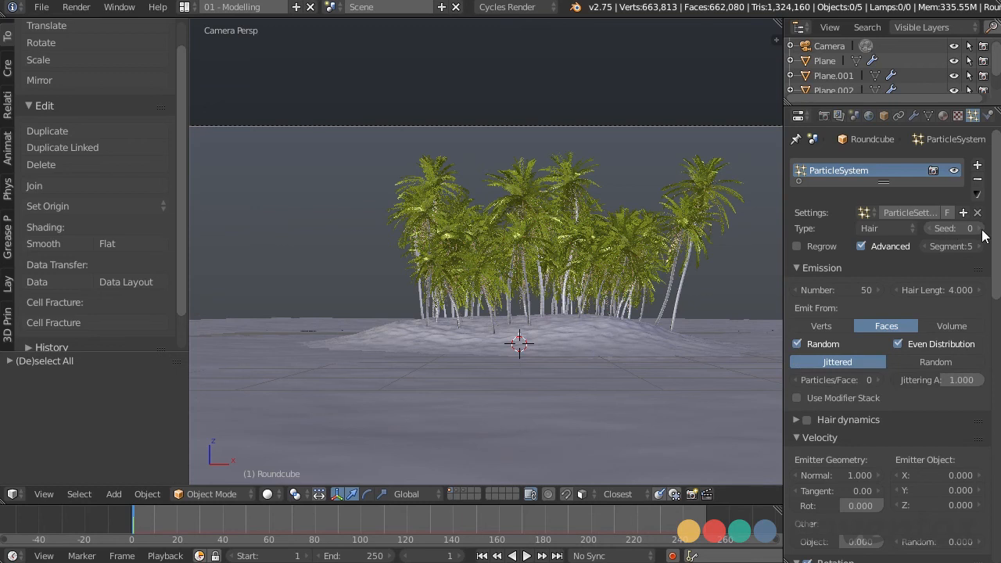
# Step: Increment the particle Seed to 1 to reshuffle the palm tree placement
pyautogui.click(968, 229)
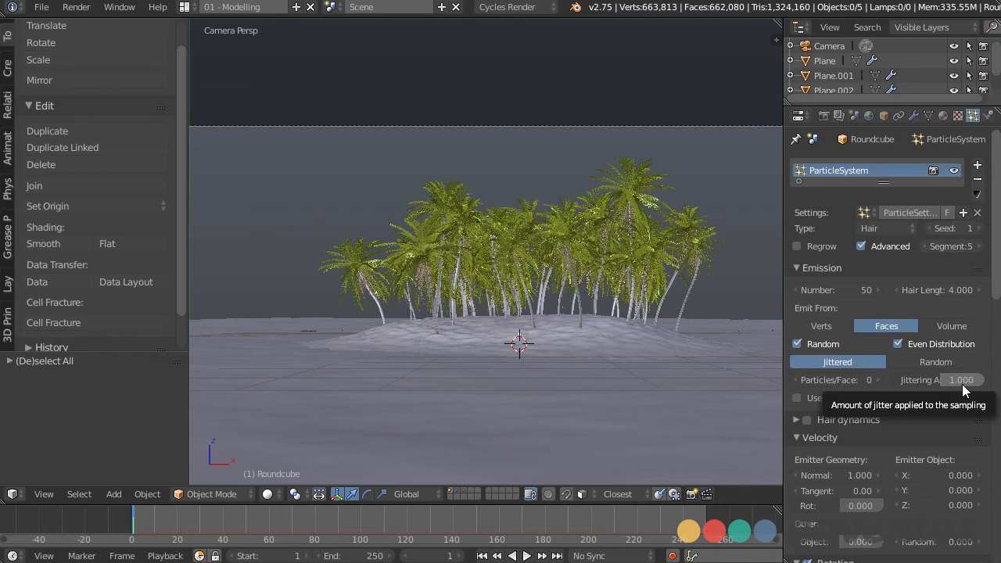
pyautogui.moveTo(594, 341)
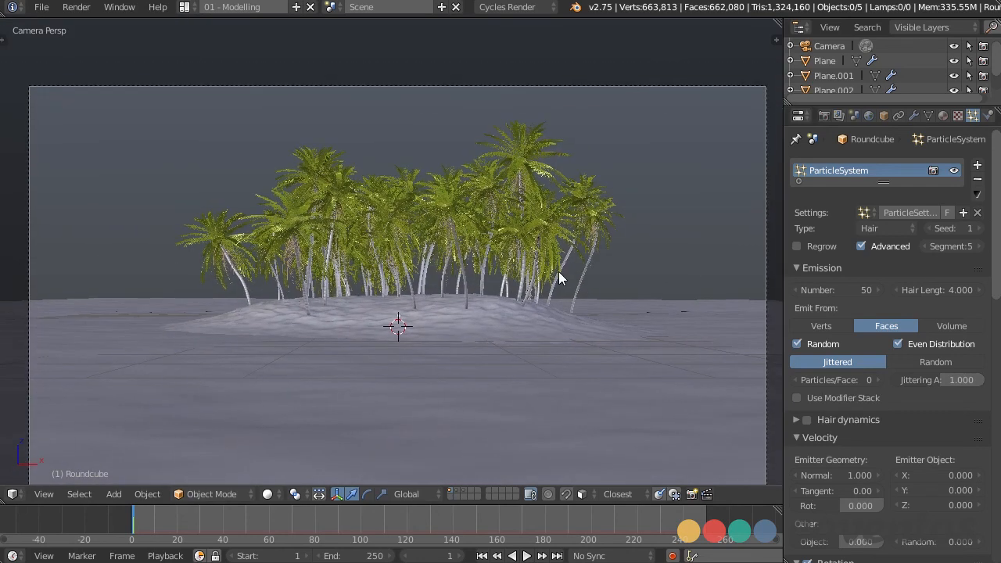
# Step: Preview the island in Rendered viewport shading over the water, then return to Solid and orbit toward the palms
pyautogui.click(267, 495)
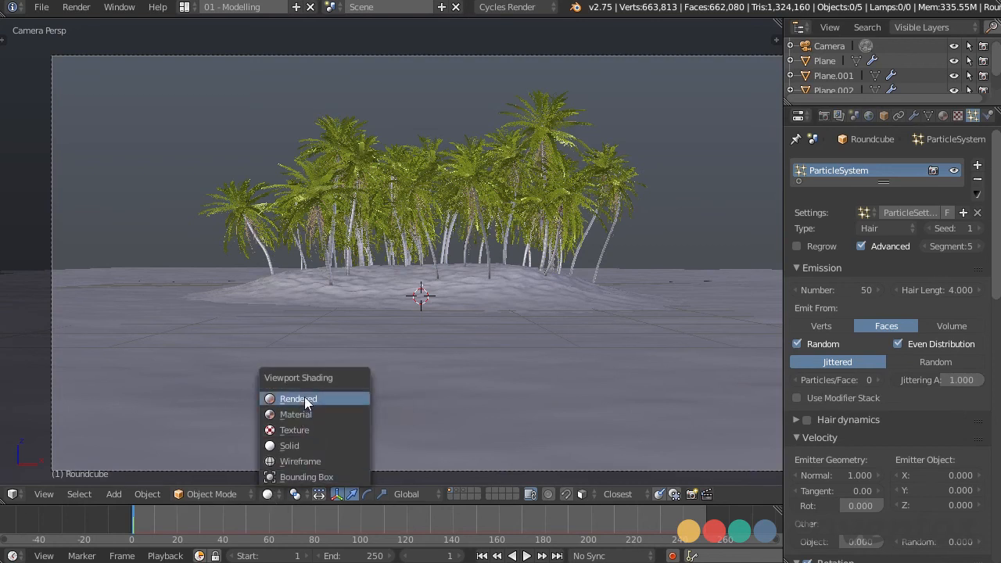
pyautogui.click(299, 399)
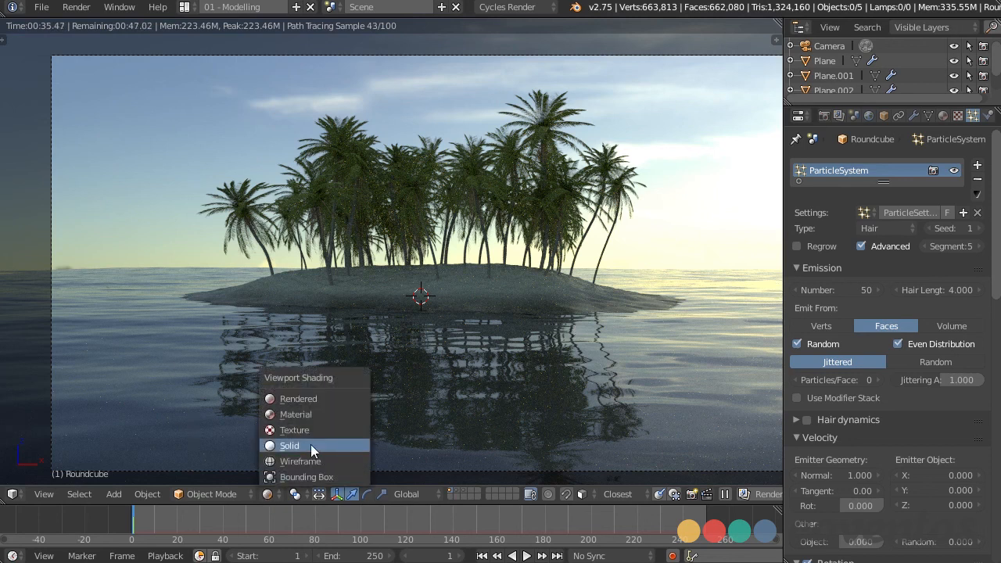
pyautogui.click(289, 445)
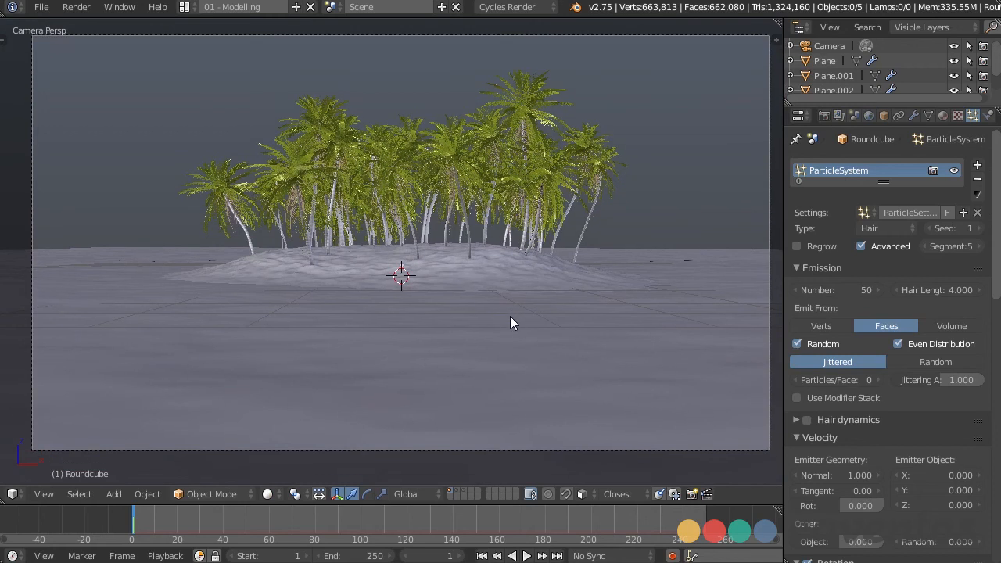
pyautogui.moveTo(513, 322); pyautogui.dragTo(347, 352)
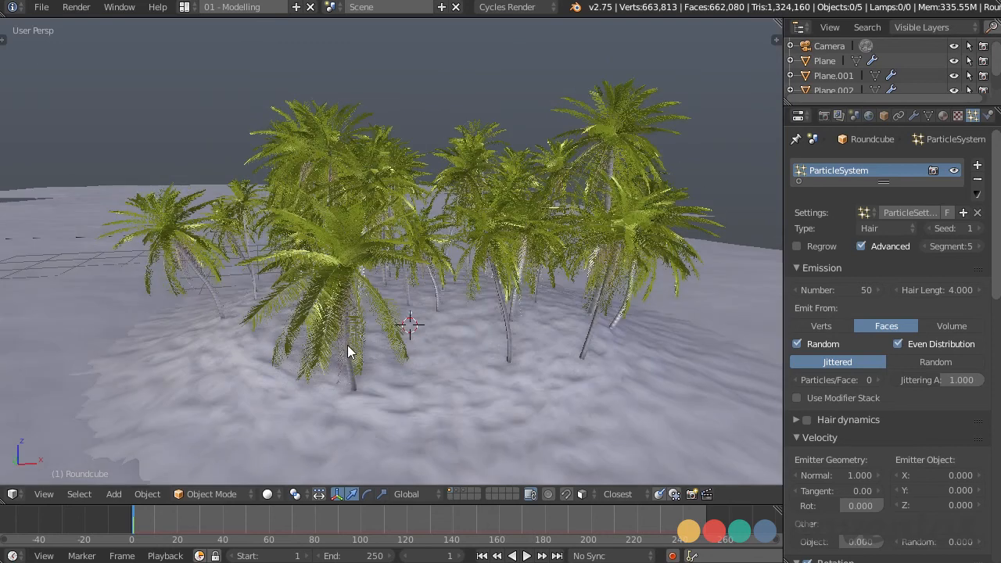